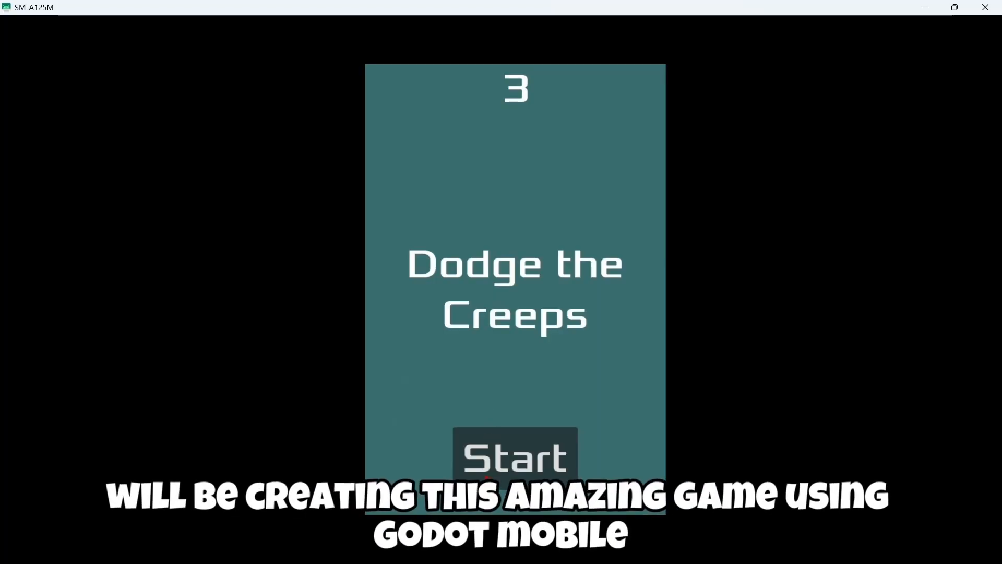
# Step: Open Godot Editor 3 from the godot search results and start installing it
pyautogui.click(516, 458)
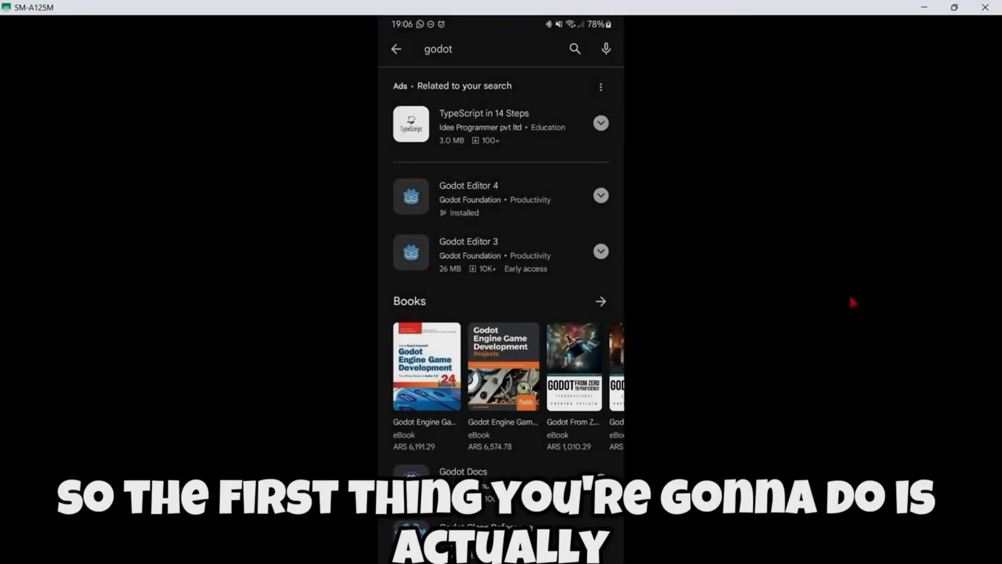
pyautogui.moveTo(469, 57)
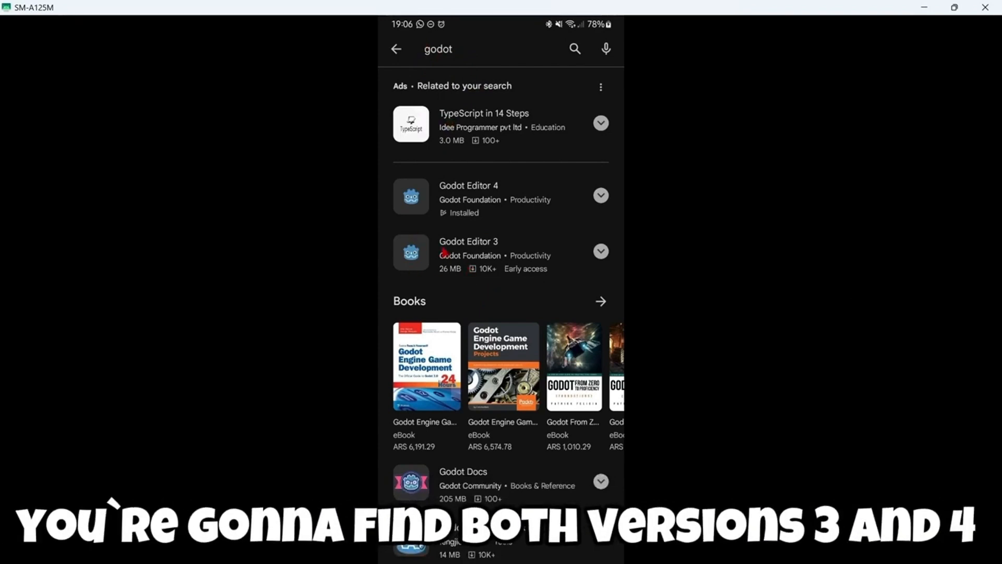
pyautogui.moveTo(535, 190)
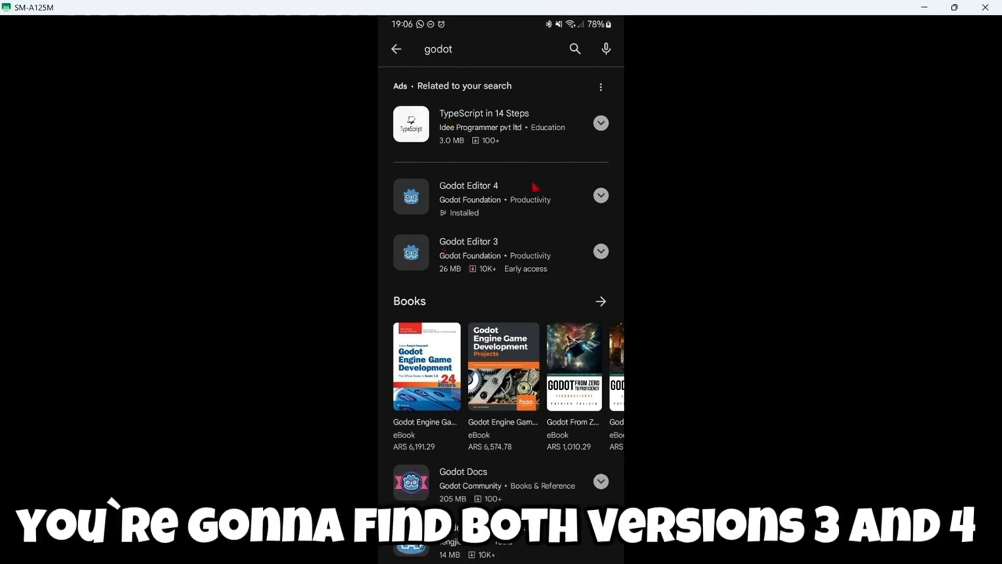
pyautogui.moveTo(407, 173)
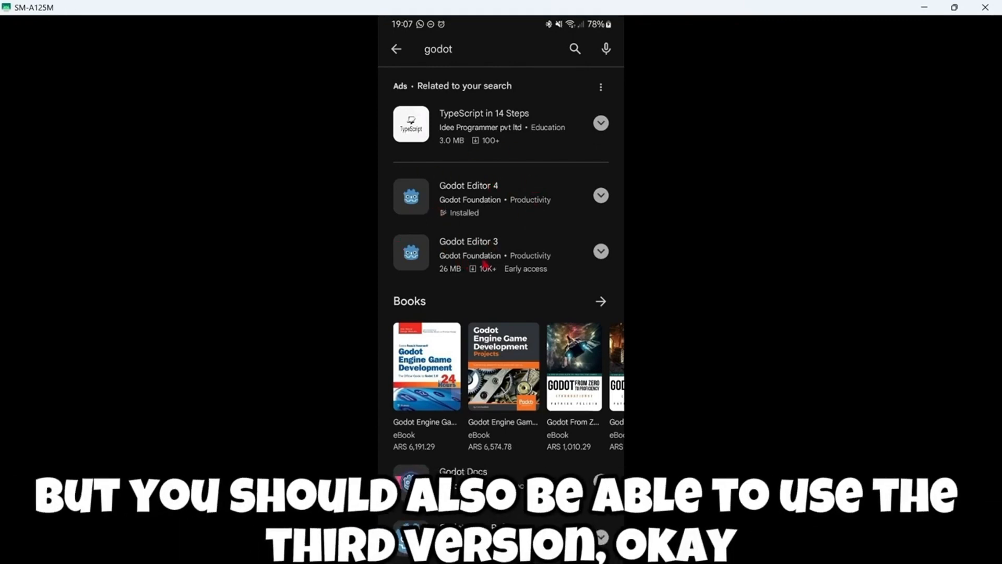
pyautogui.click(469, 241)
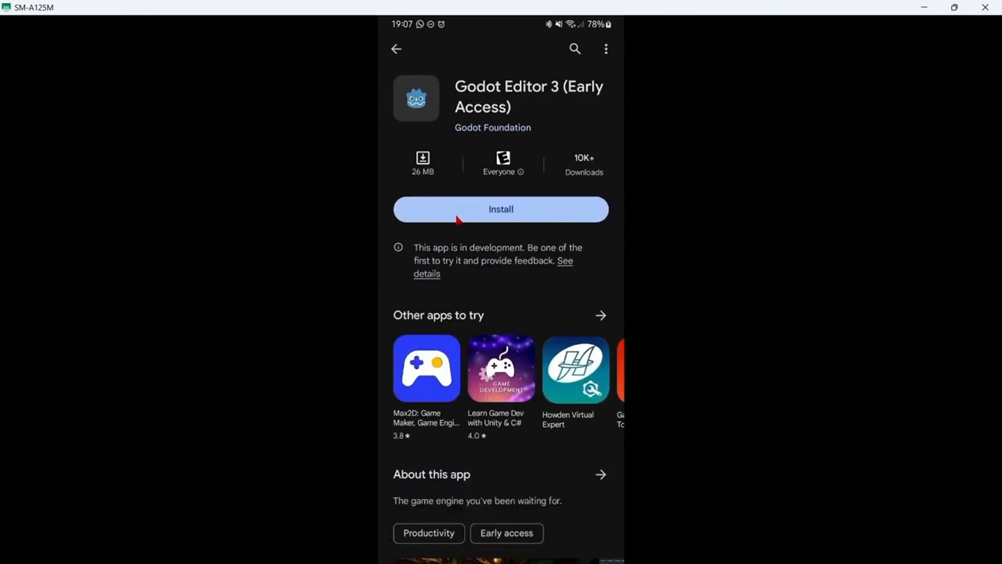
pyautogui.click(501, 209)
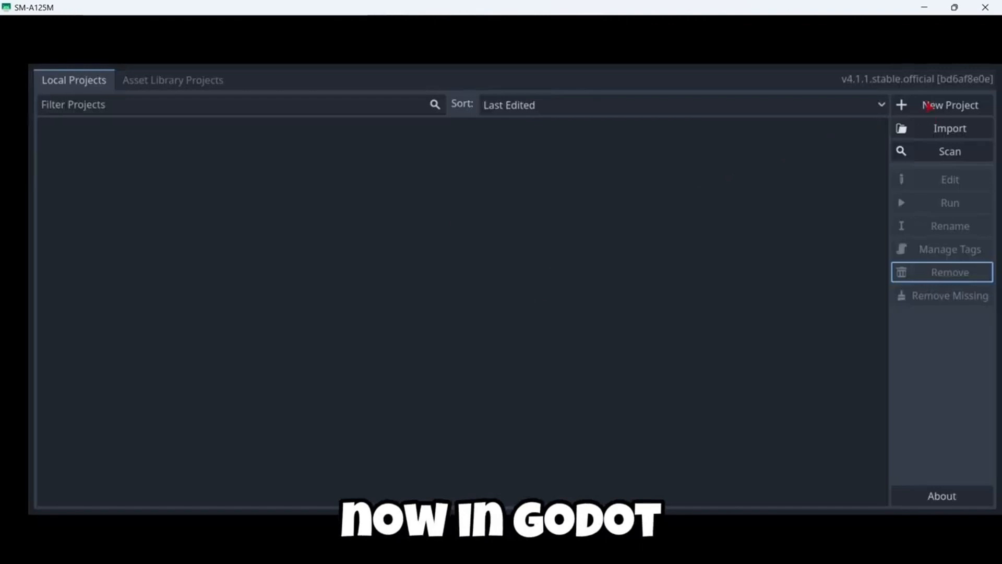
# Step: Begin a new project and enter Tutorial2D as its name
pyautogui.click(950, 105)
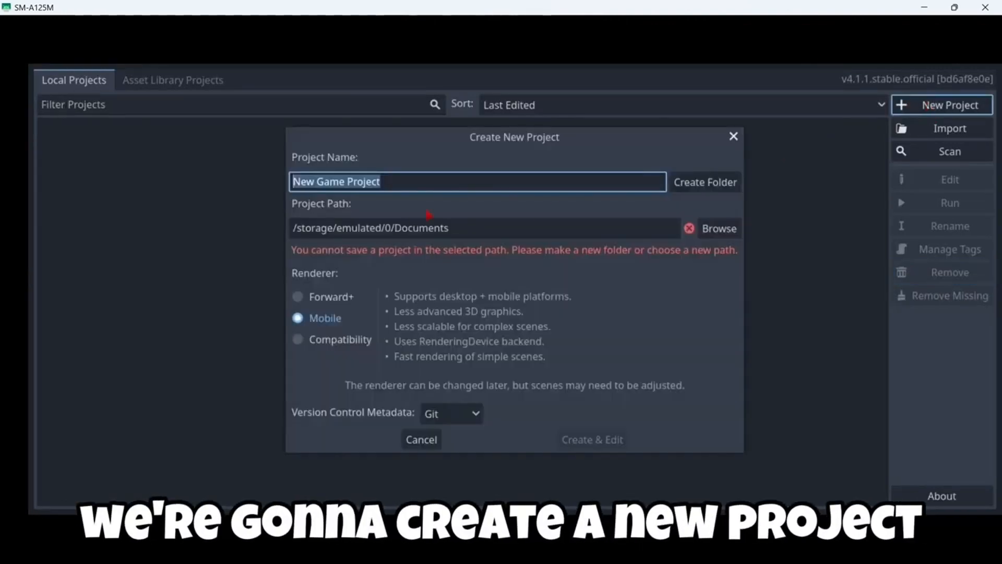
pyautogui.write('Tutorial2D')
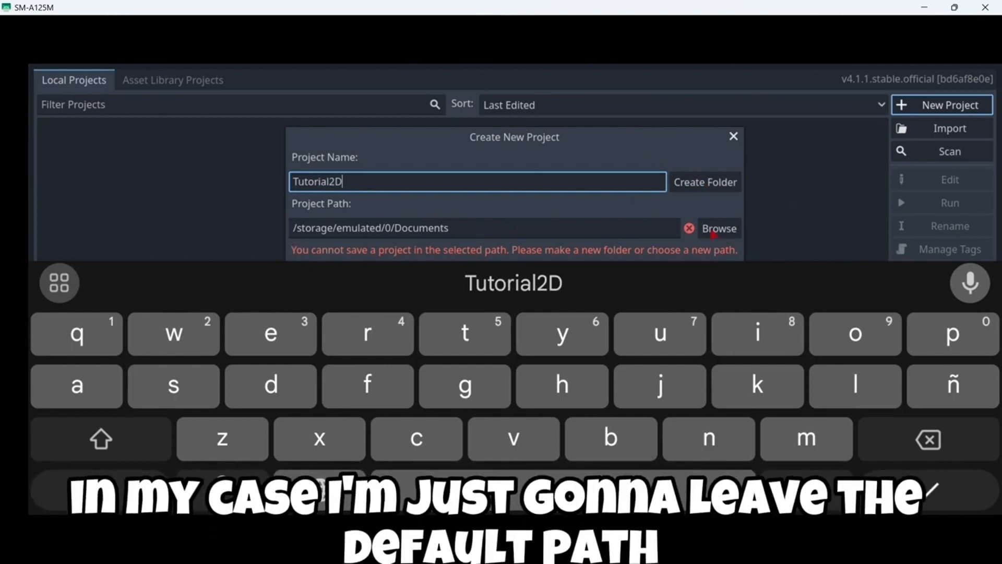
# Step: Set the project path to a new Tutorial2D folder inside Download and create and edit it
pyautogui.click(718, 227)
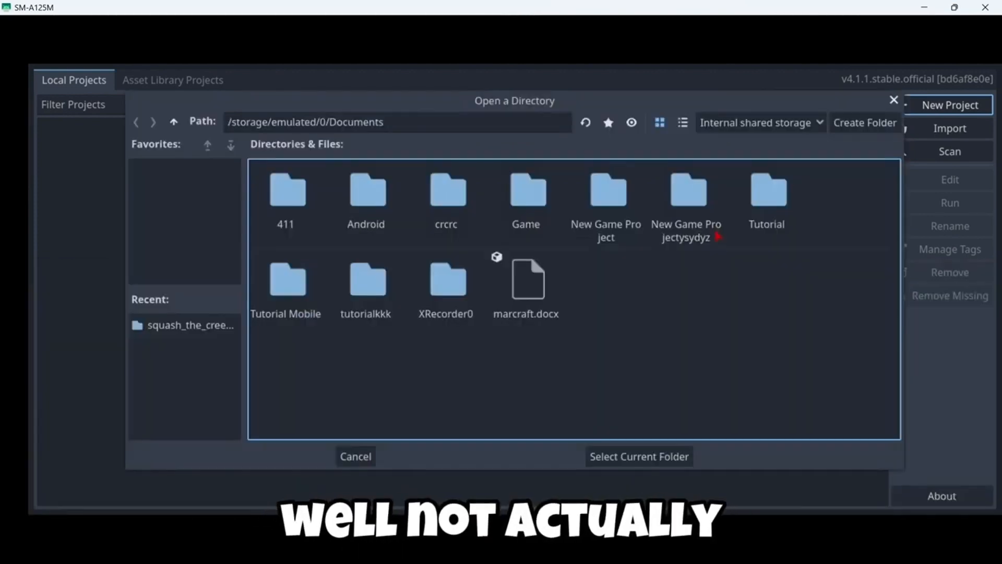
pyautogui.click(173, 122)
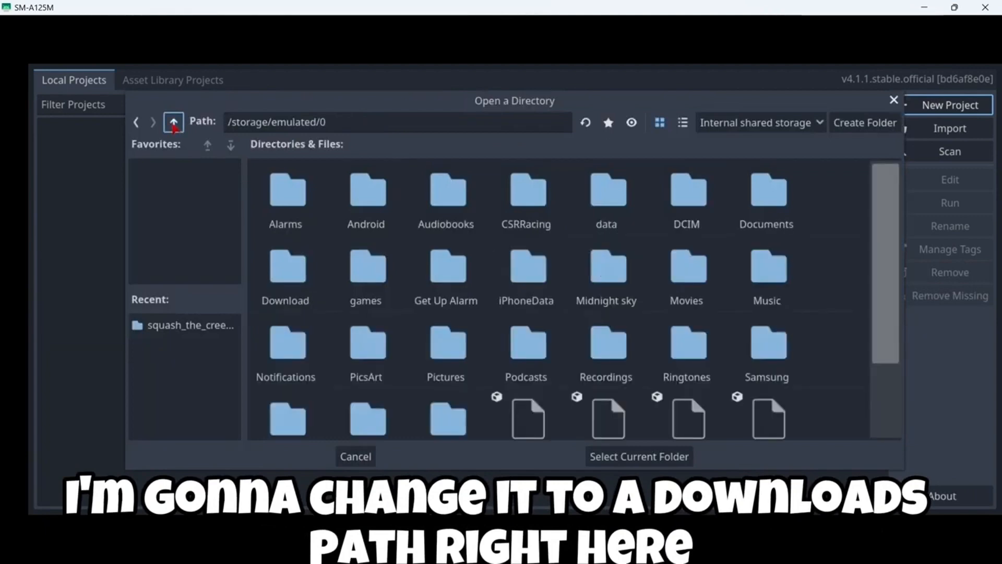
pyautogui.doubleClick(286, 266)
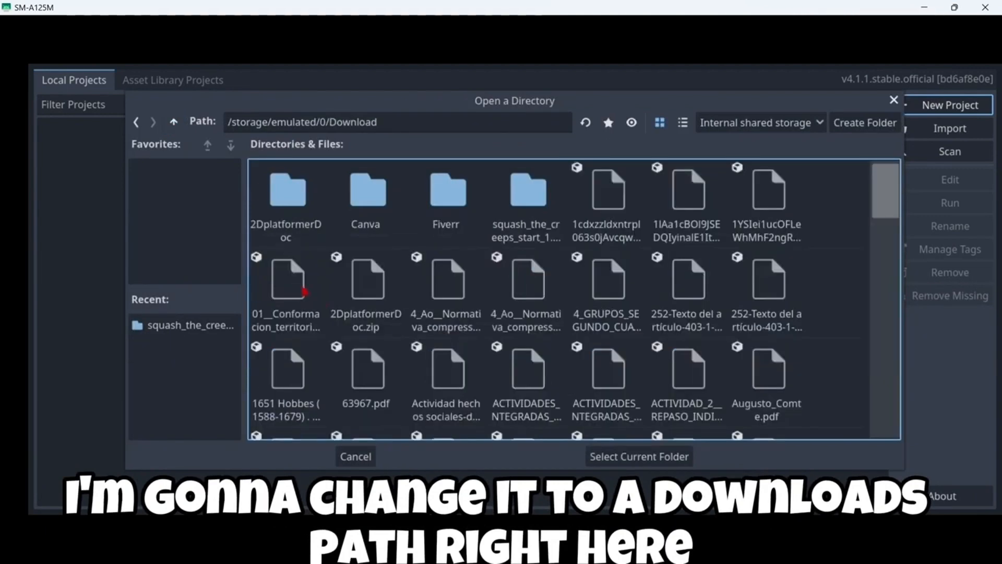
pyautogui.click(639, 456)
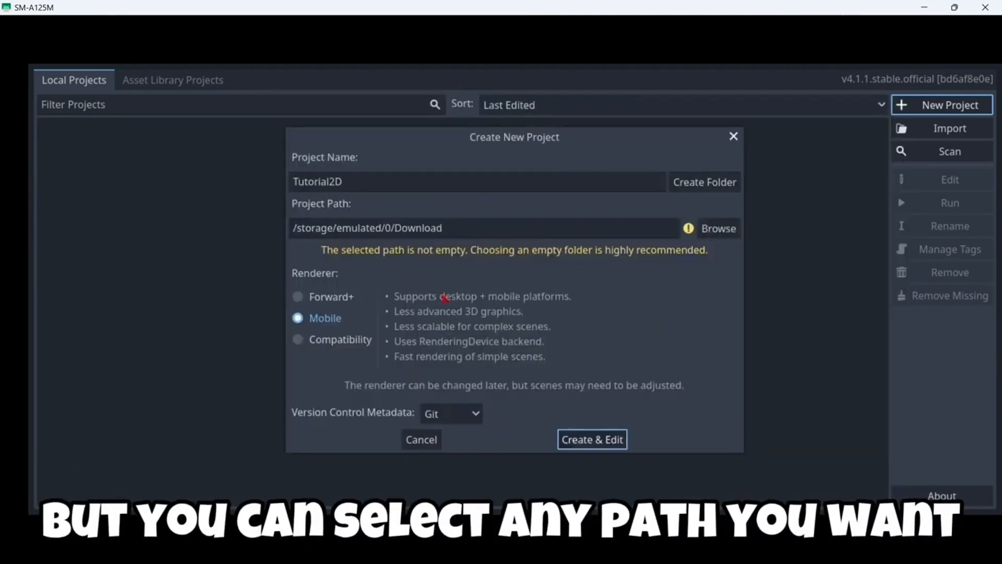
pyautogui.click(703, 182)
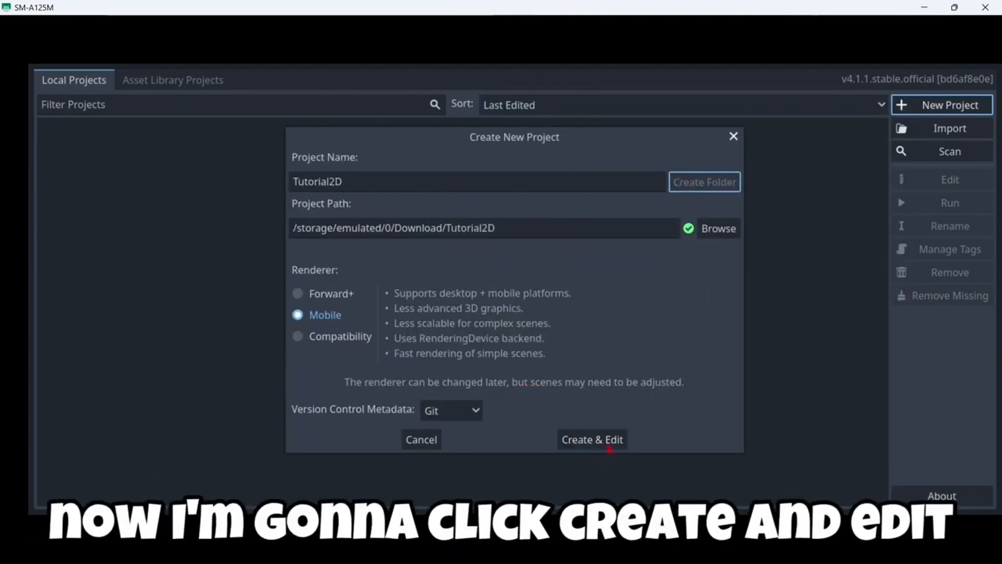
pyautogui.click(591, 439)
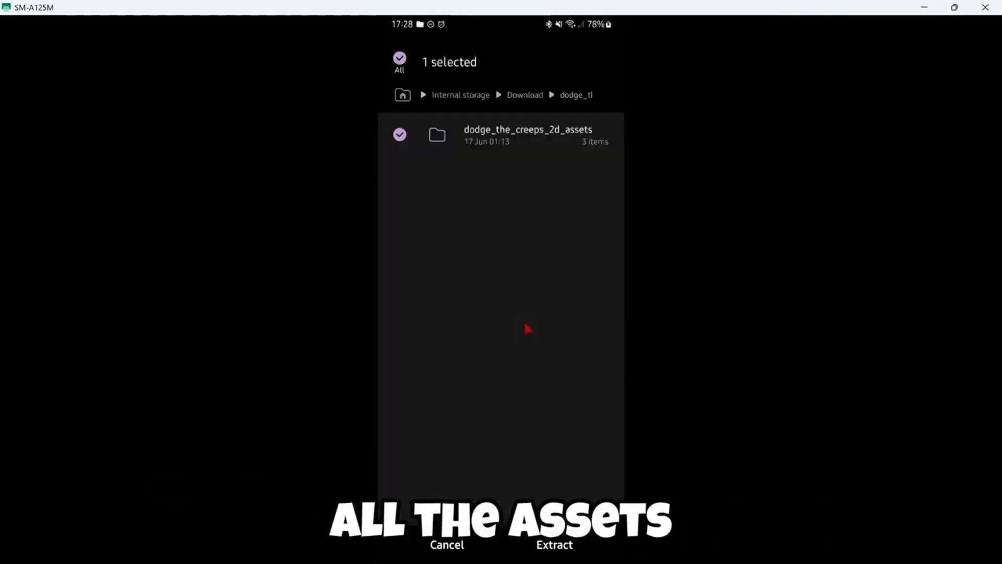
# Step: Extract dodge_the_creeps_2d_assets.zip and move the art and fonts folders into Downloads/Tutorial2D
pyautogui.click(551, 545)
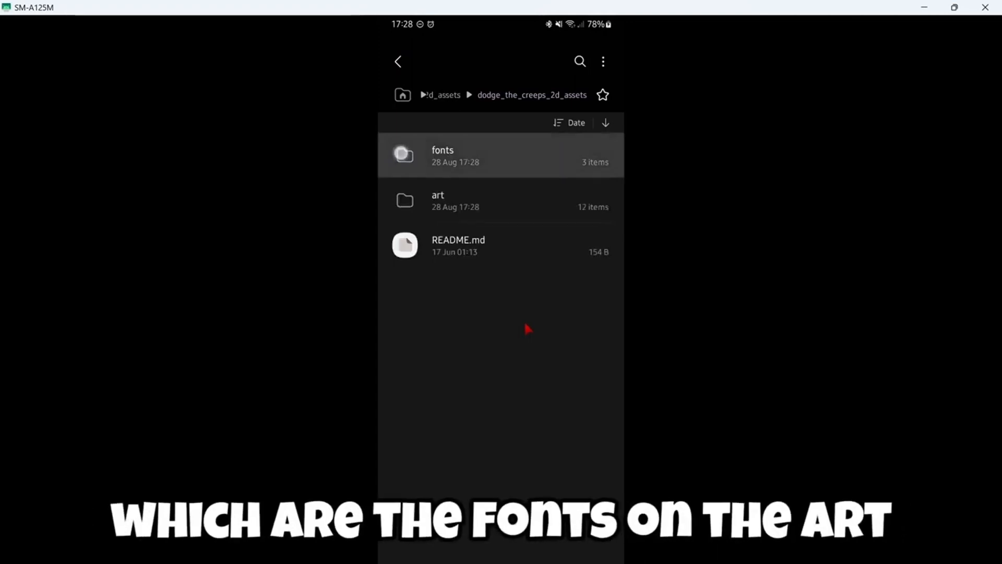
pyautogui.click(398, 201)
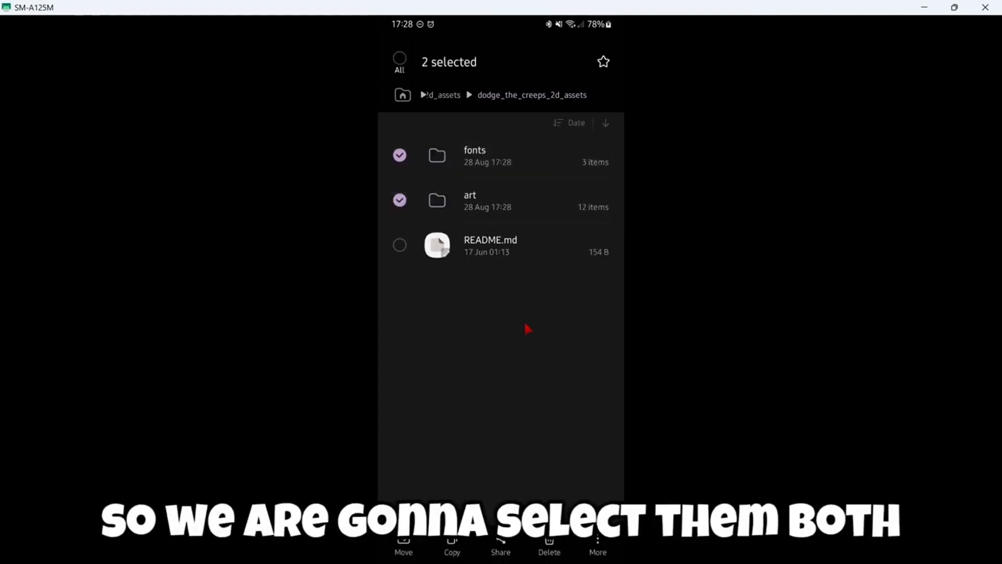
pyautogui.click(400, 551)
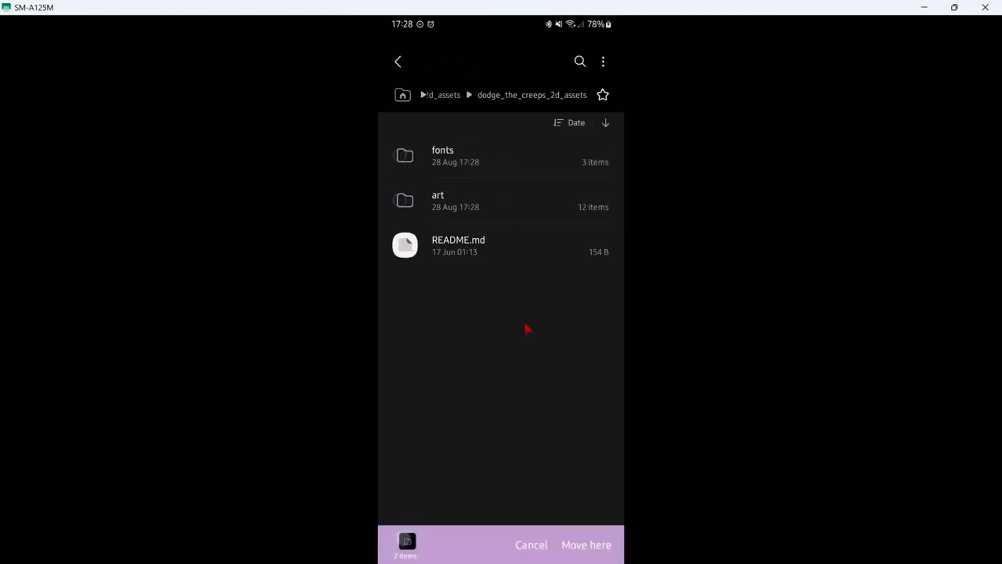
pyautogui.click(586, 544)
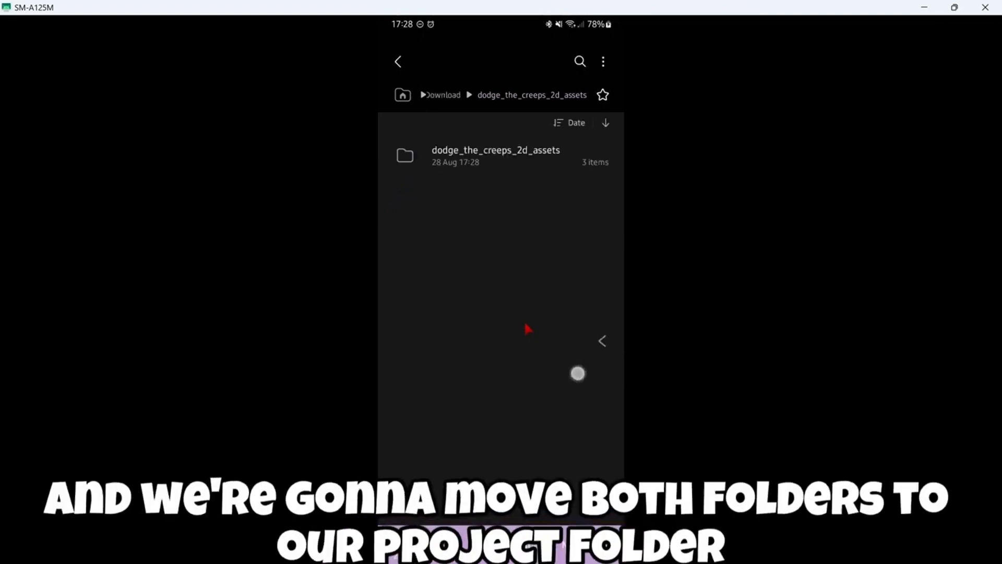
pyautogui.click(397, 61)
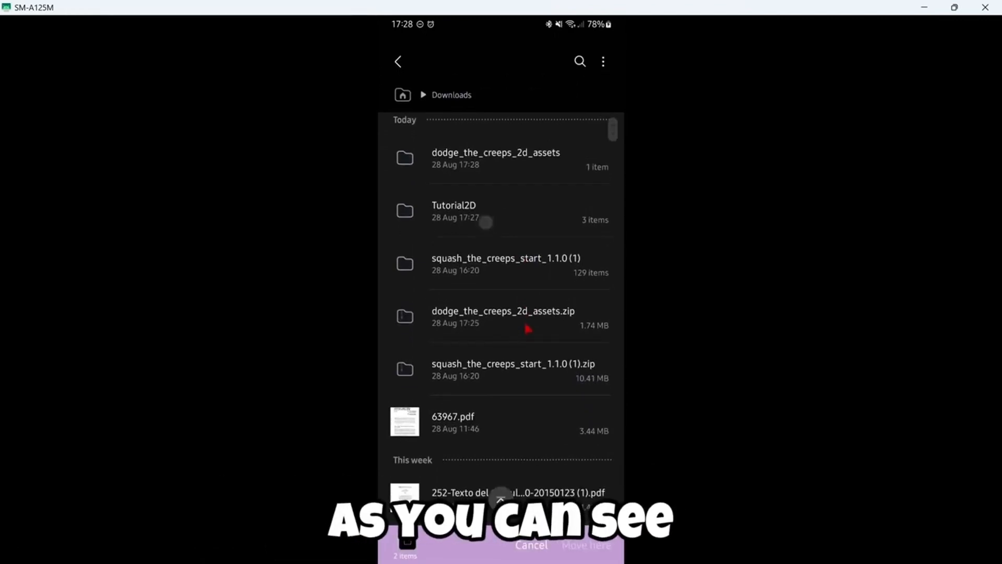
pyautogui.click(474, 211)
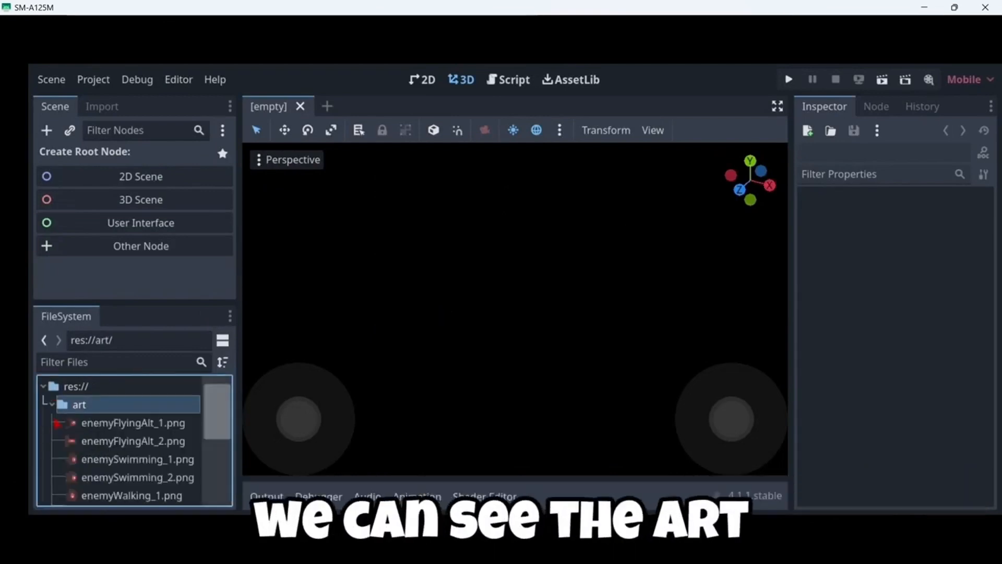
# Step: Collapse art and expand fonts to reveal FONTLOG.txt, LICENSE.txt and Xolonium-Regular.ttf
pyautogui.scroll(-3)
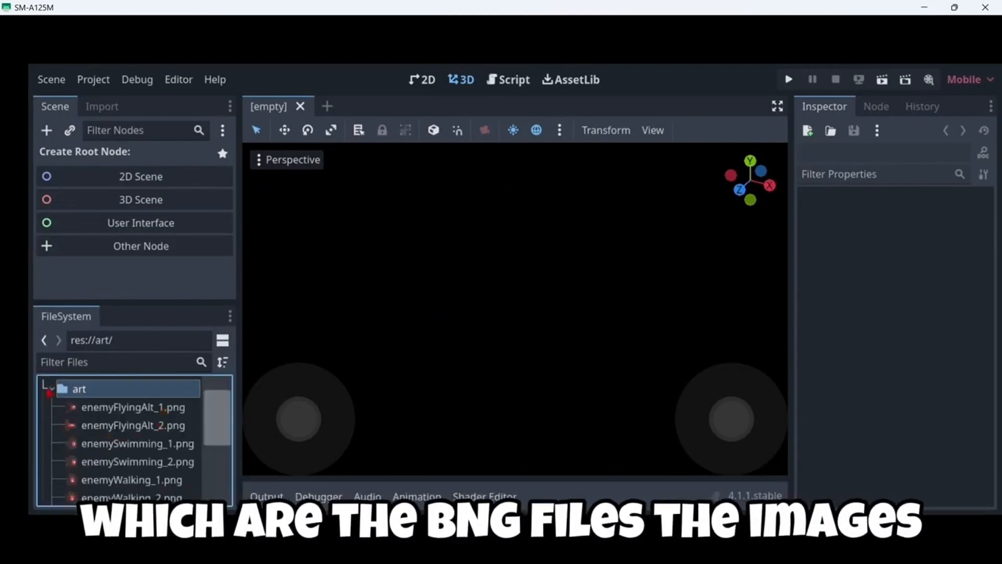
pyautogui.click(52, 389)
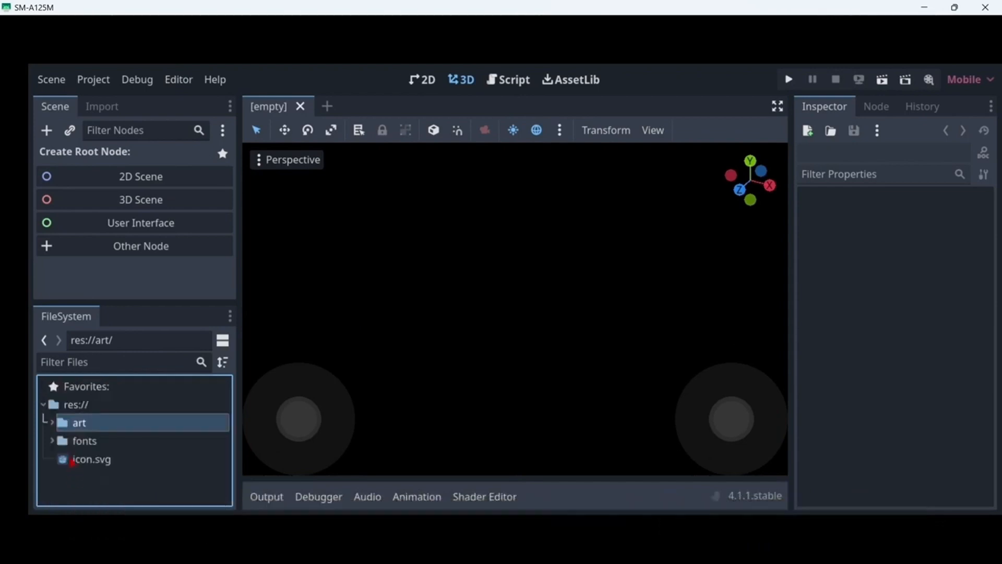
pyautogui.click(54, 440)
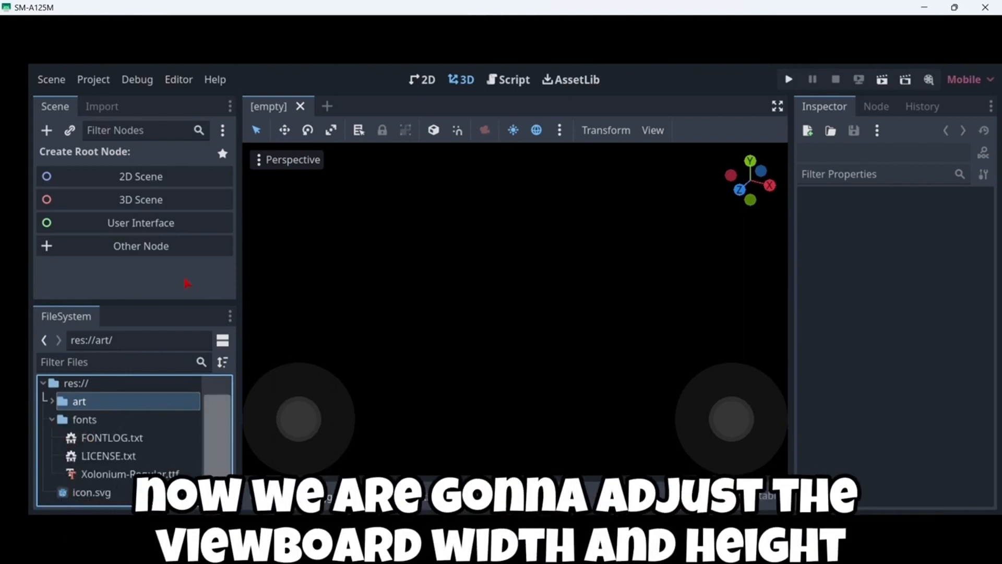
pyautogui.moveTo(192, 286)
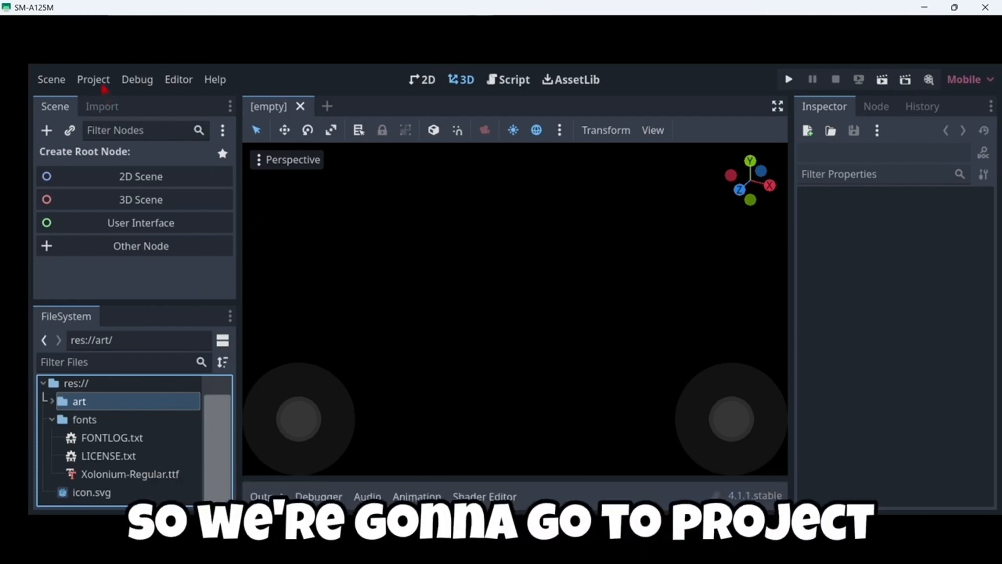
# Step: In Project Settings Display > Window, set viewport width 480 and height 720
pyautogui.click(94, 79)
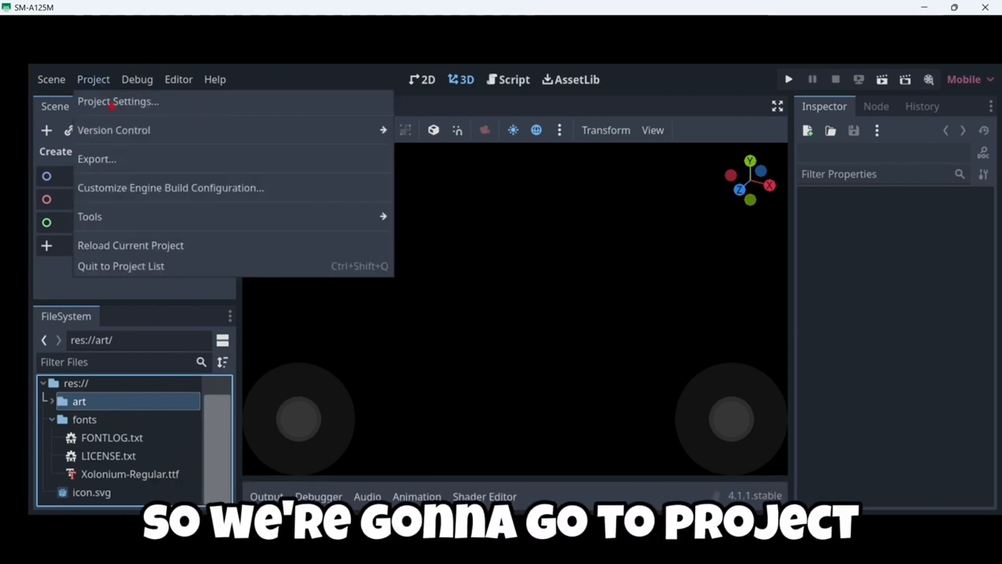
pyautogui.click(117, 103)
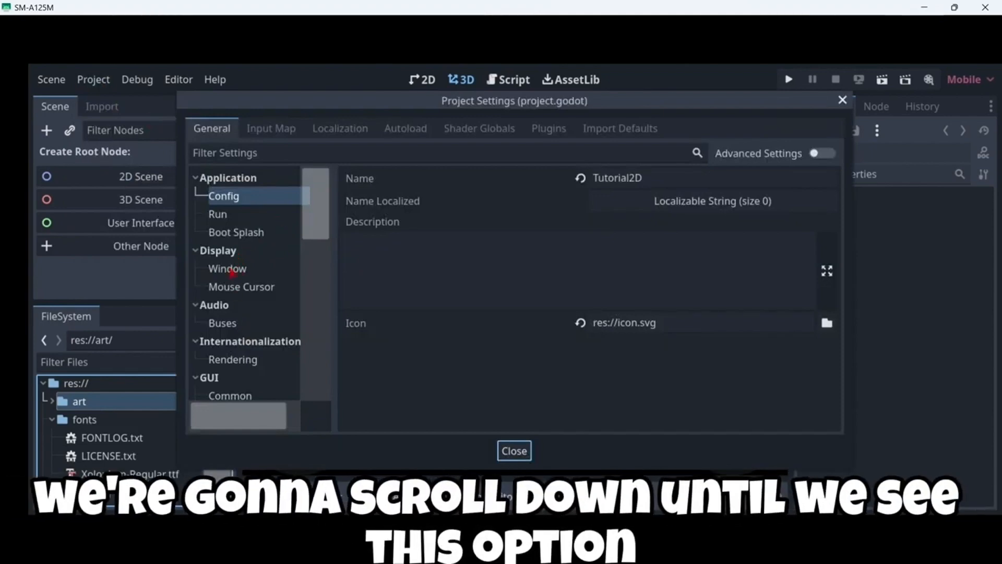
pyautogui.click(227, 268)
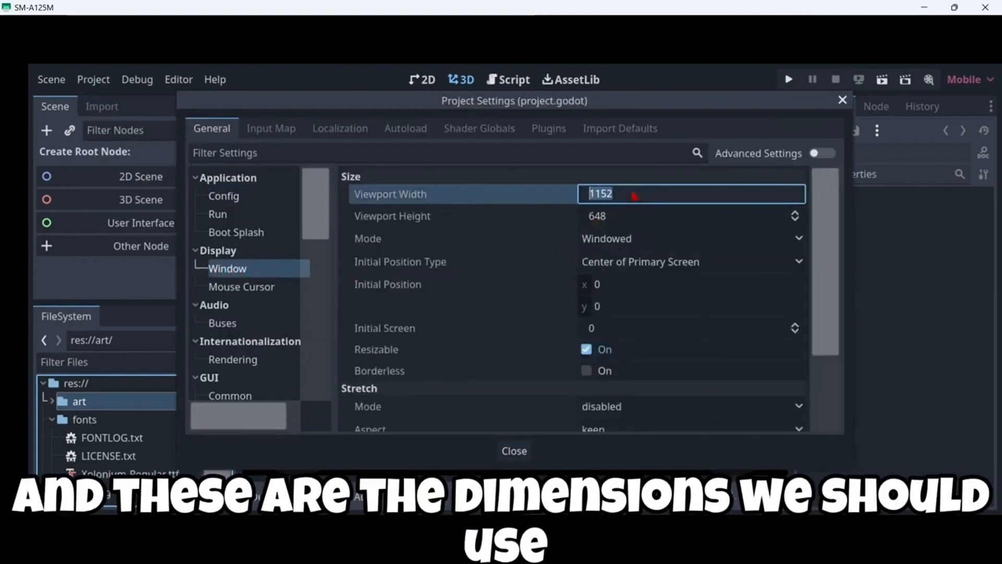
pyautogui.click(691, 194)
pyautogui.write('480')
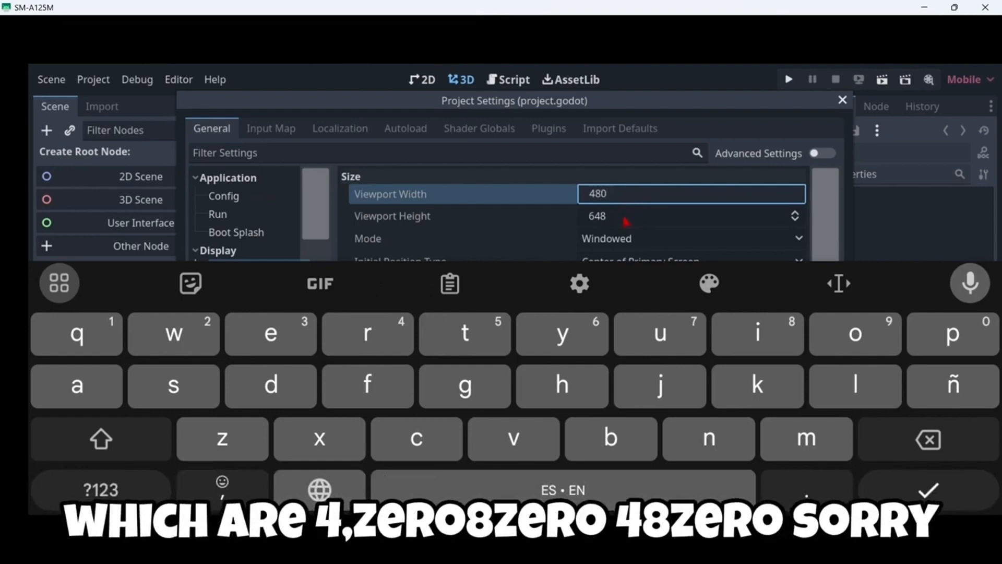
pyautogui.click(690, 215)
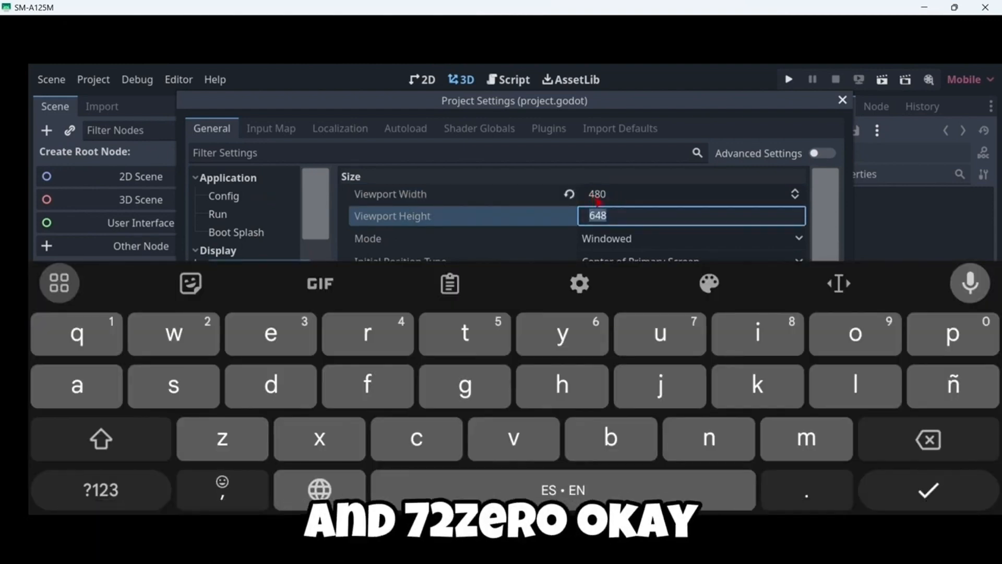
pyautogui.write('720')
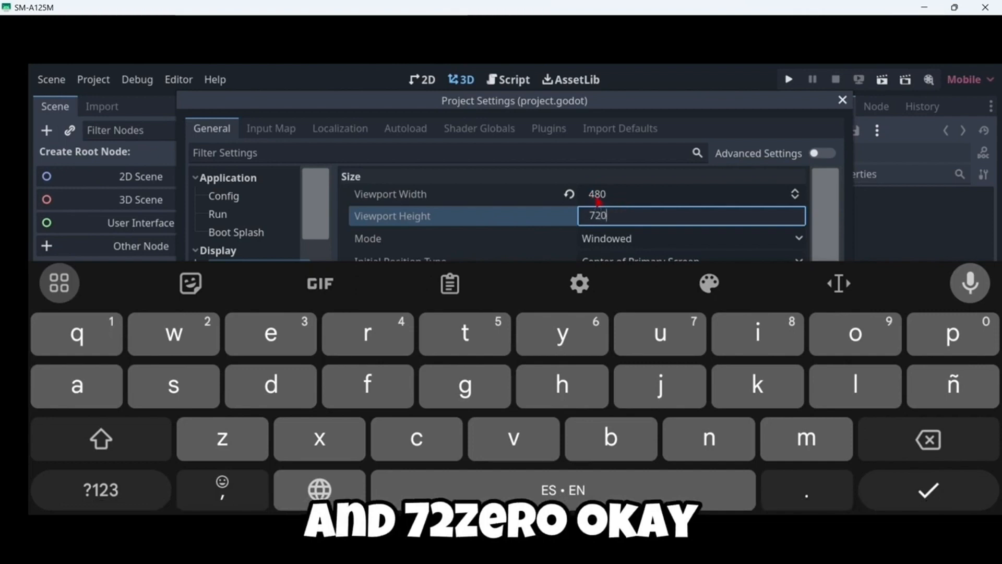
# Step: Set stretch mode to viewport and close the project settings
pyautogui.click(691, 374)
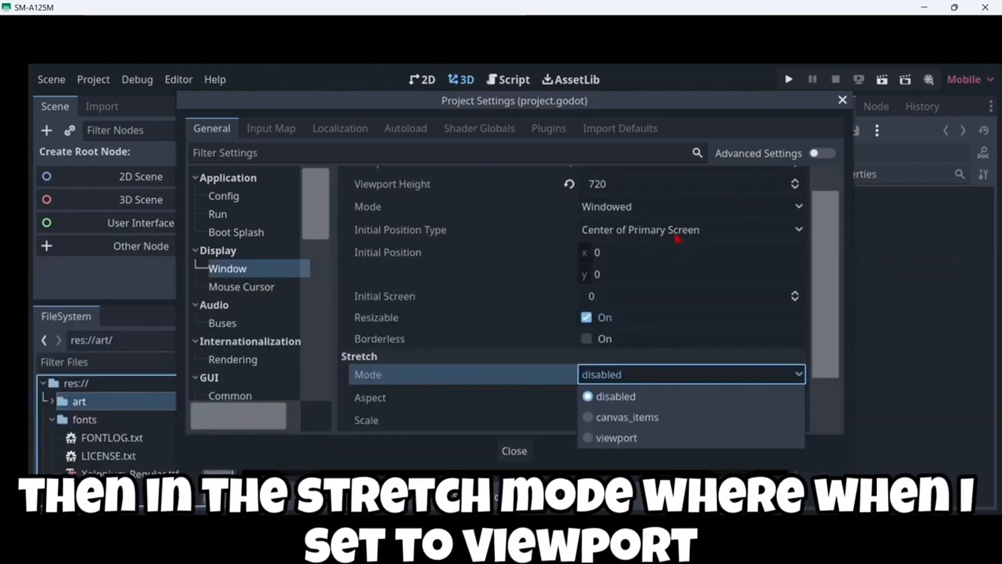
pyautogui.click(609, 438)
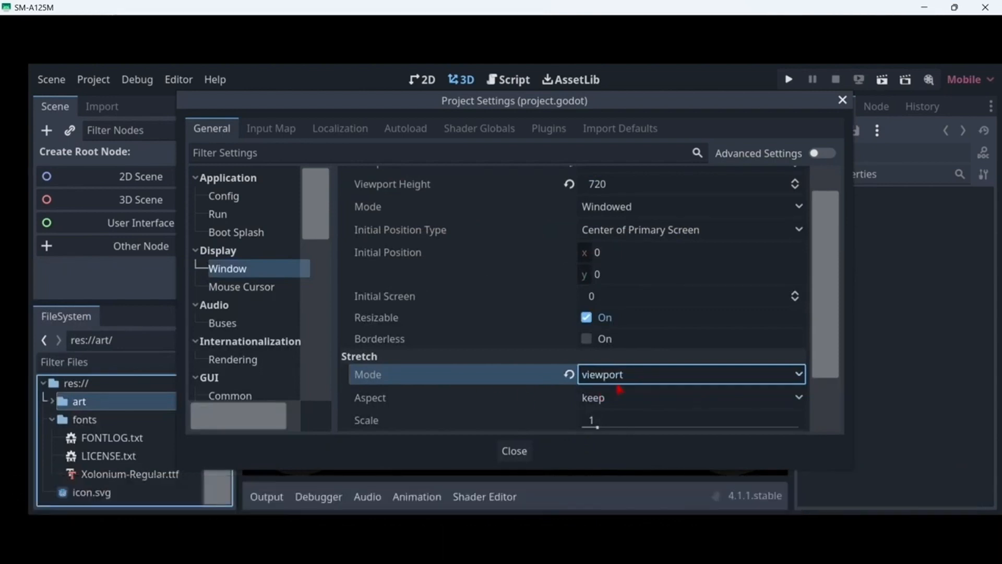
pyautogui.click(691, 373)
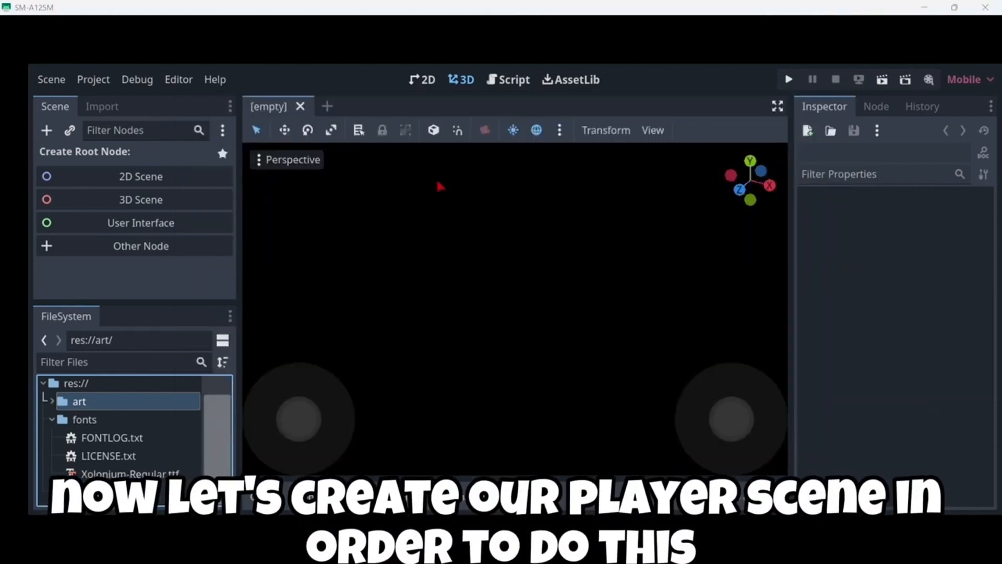
pyautogui.moveTo(180, 283)
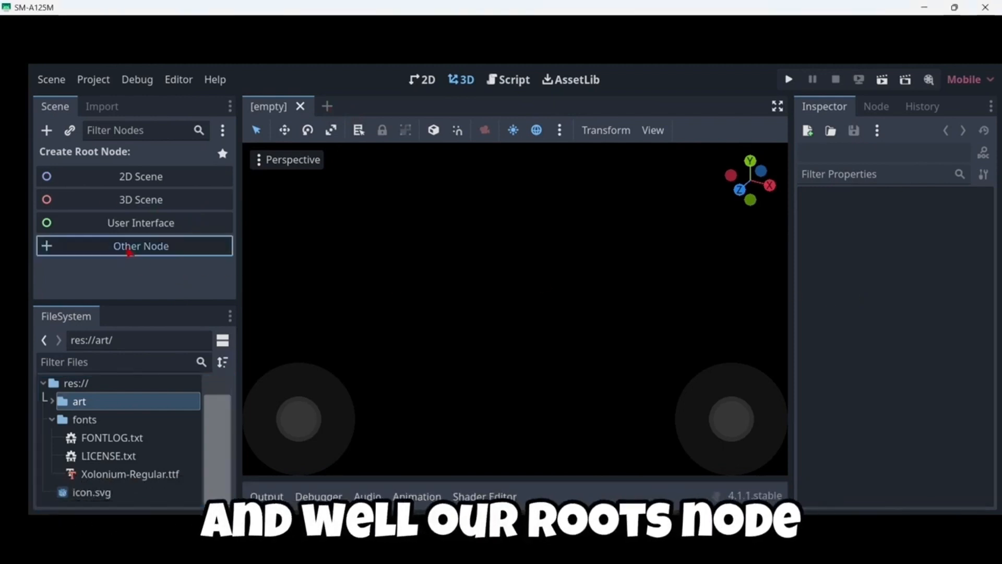
# Step: Create an Area2D as the new scene's root node
pyautogui.click(133, 245)
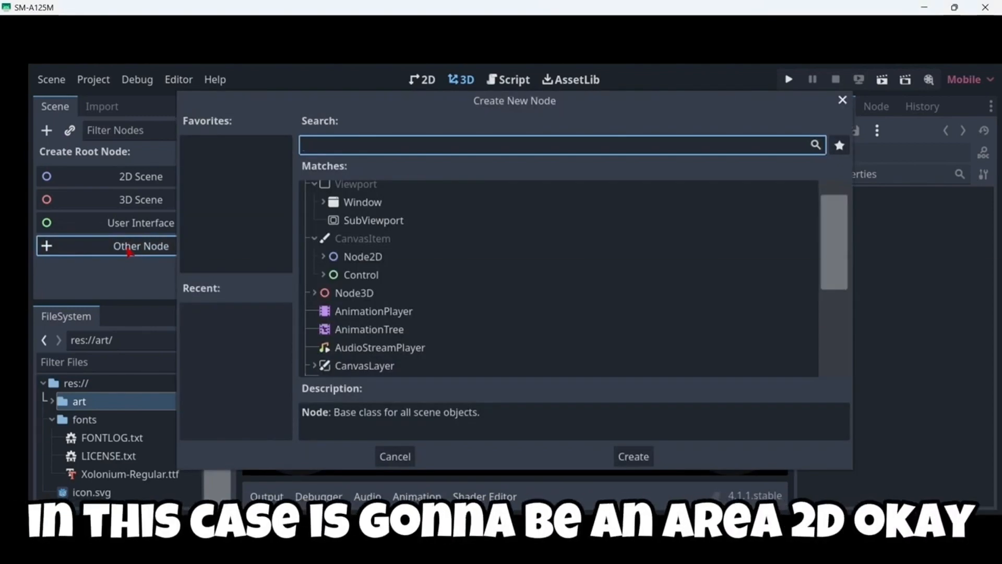
pyautogui.write('Area2d')
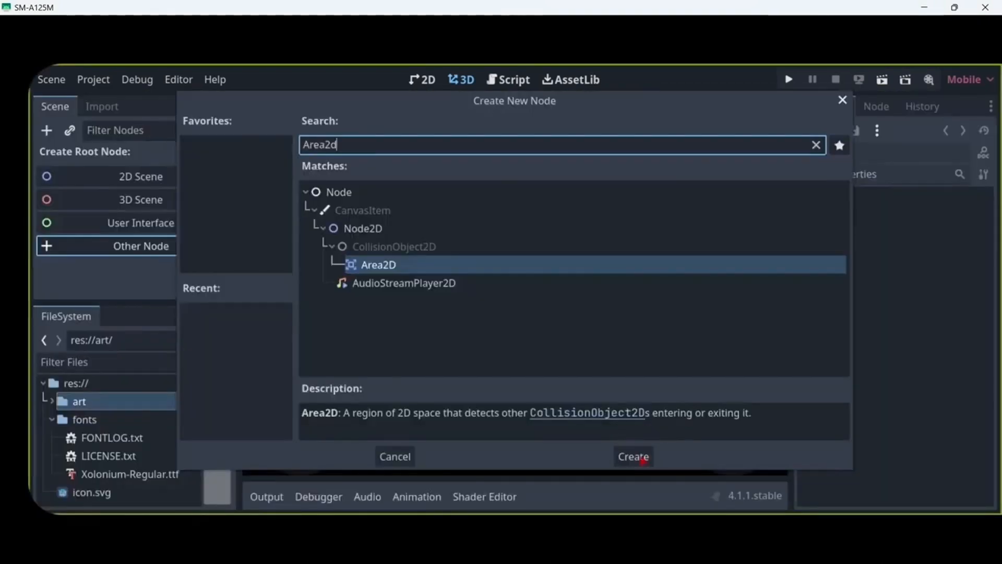
pyautogui.click(632, 456)
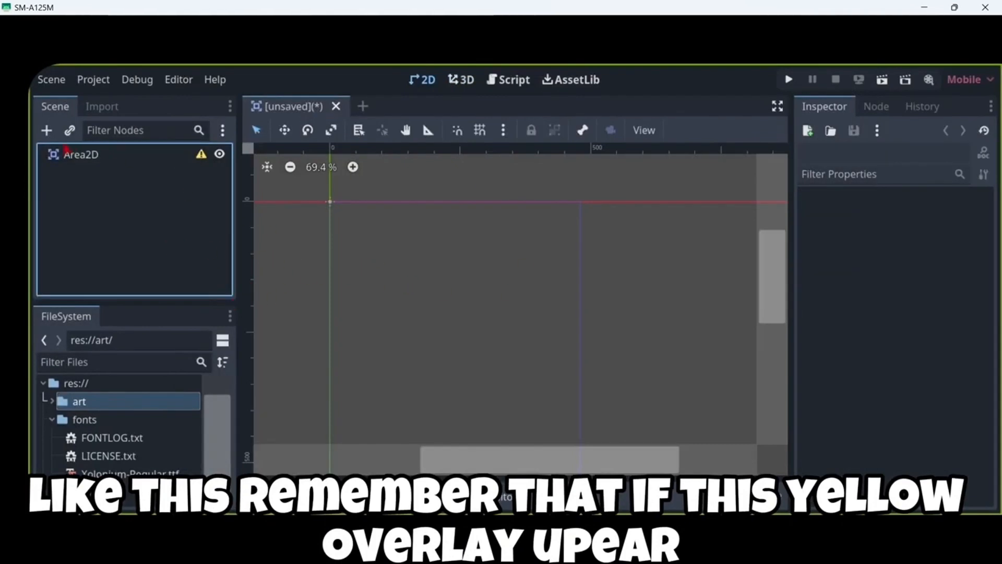
pyautogui.click(46, 130)
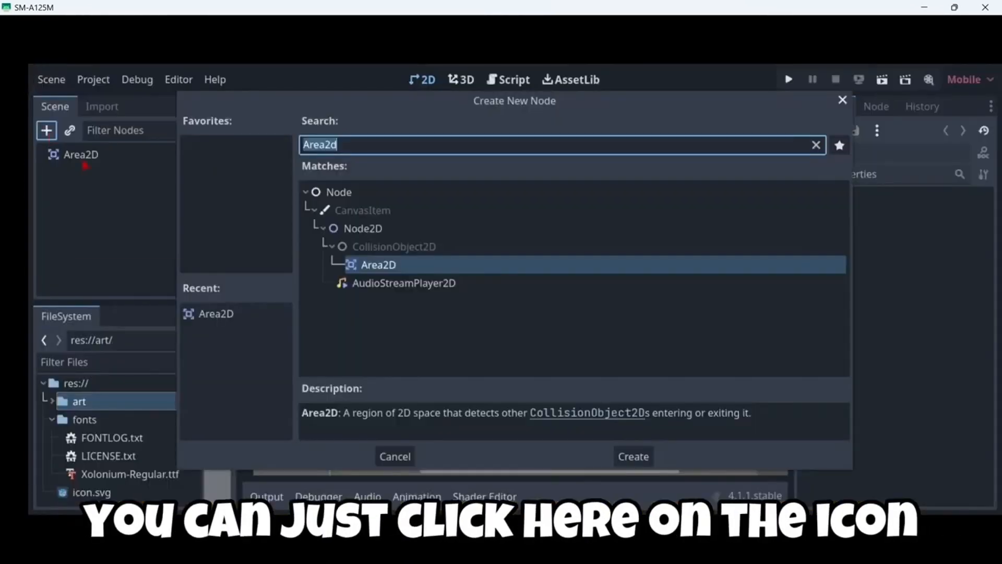
pyautogui.click(632, 456)
pyautogui.write('P')
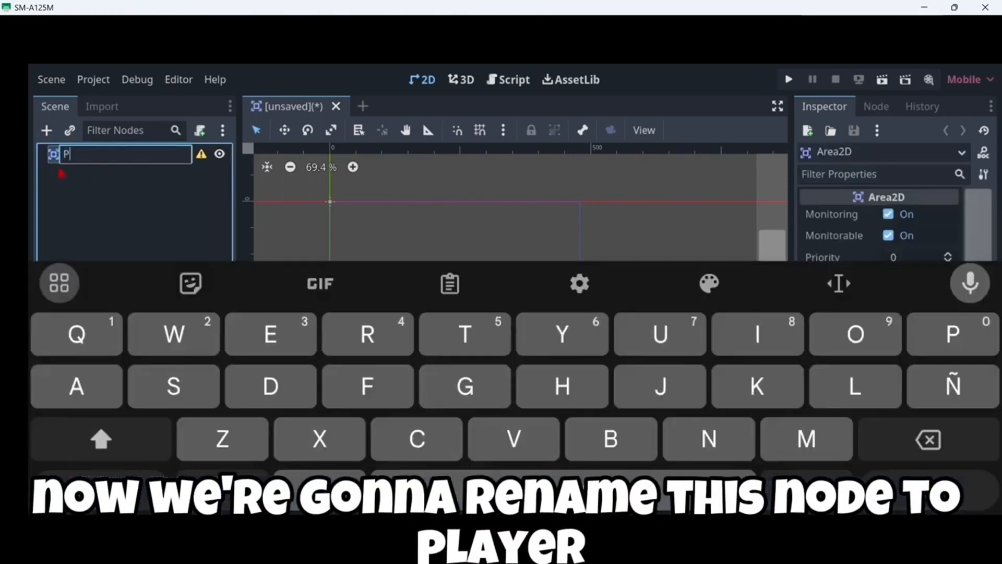
# Step: Rename the root to Player and save the scene as player.tscn
pyautogui.write('layer')
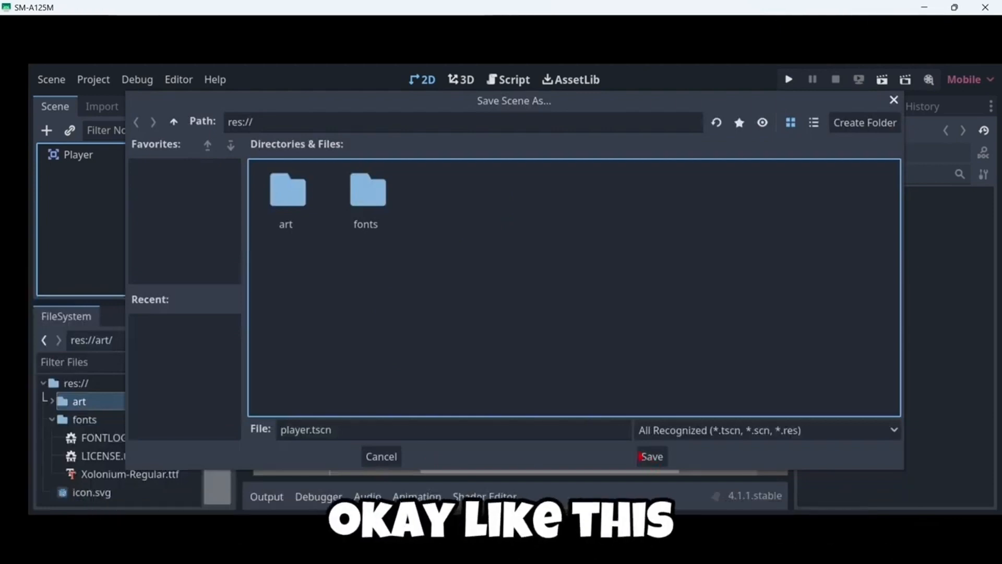
pyautogui.click(651, 456)
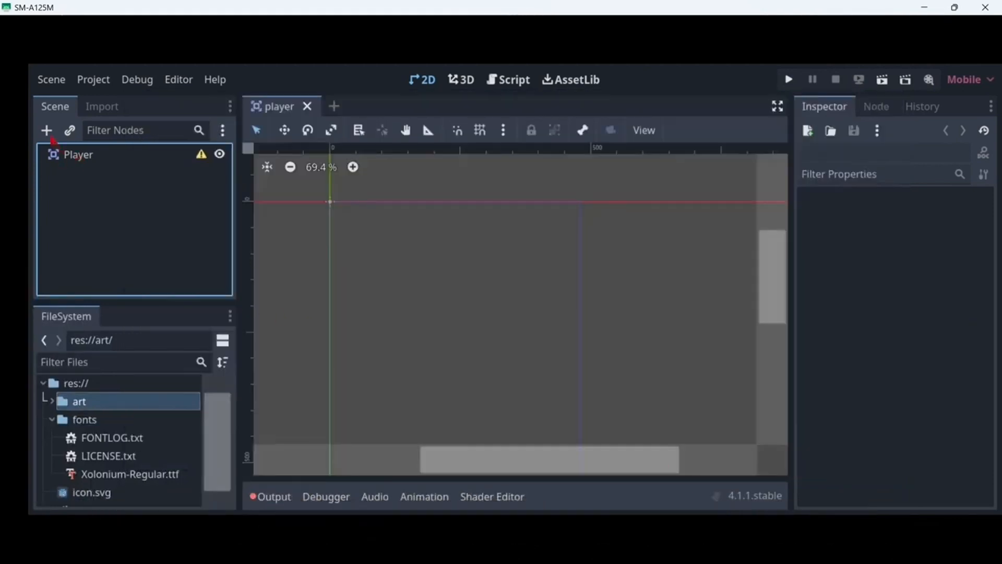
# Step: Add an AnimatedSprite2D child to Player and dismiss its configuration warning
pyautogui.click(45, 130)
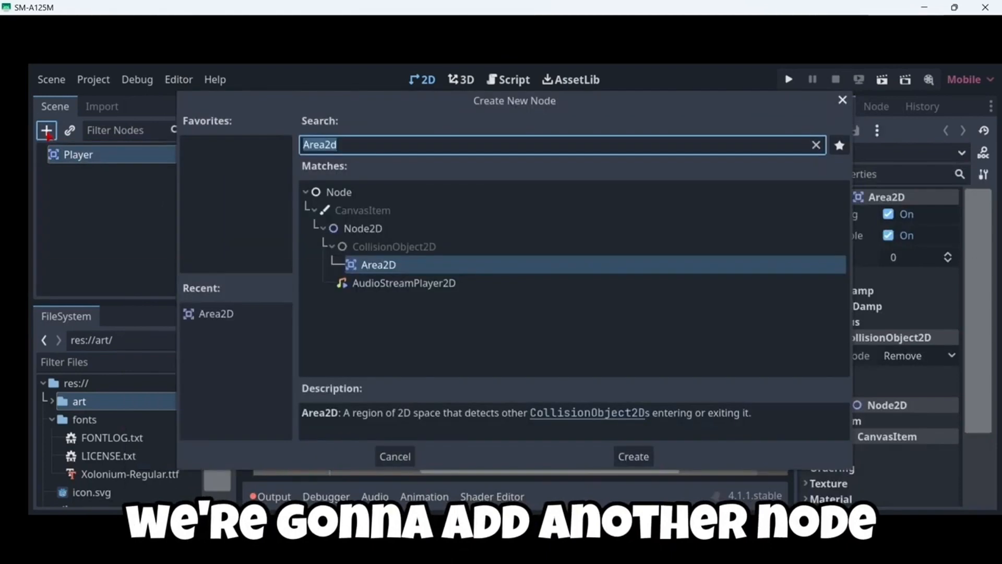
pyautogui.write('animatedsprite')
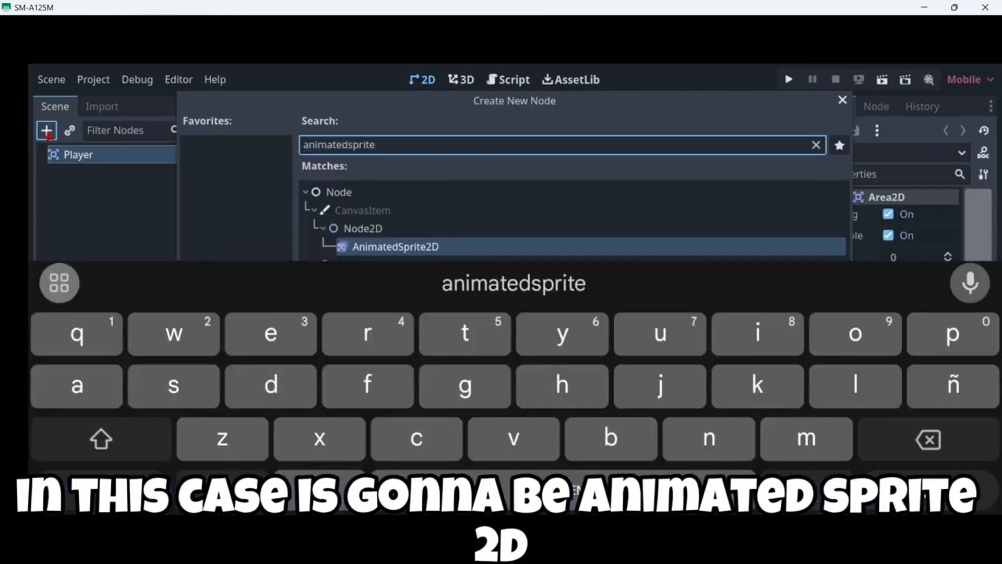
pyautogui.click(394, 247)
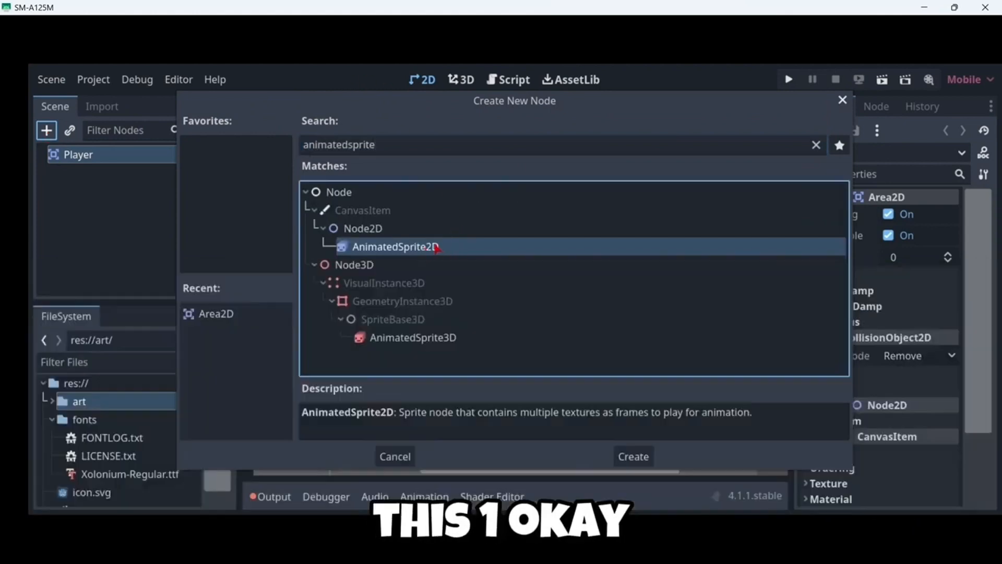
pyautogui.click(633, 456)
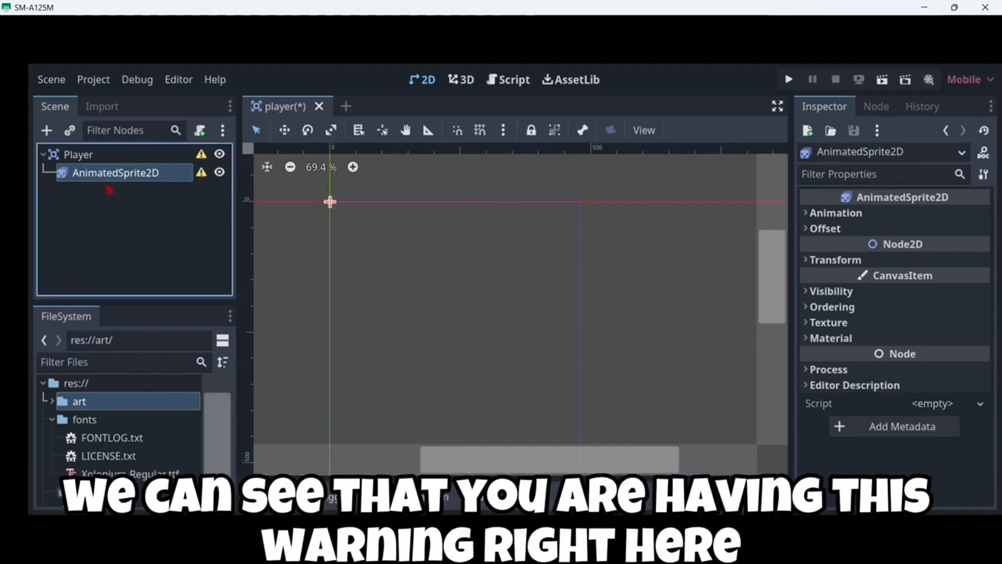
pyautogui.click(200, 173)
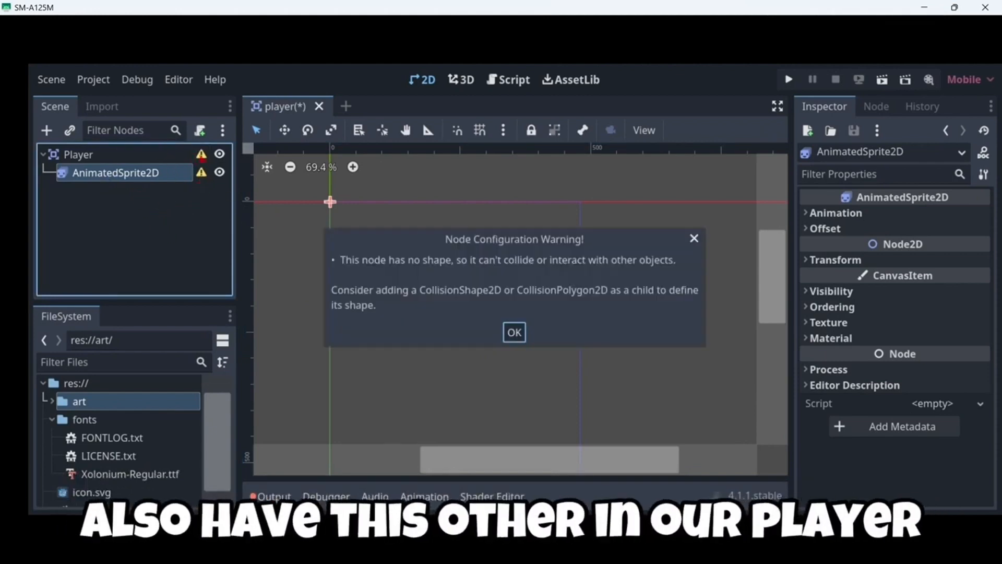
pyautogui.click(513, 332)
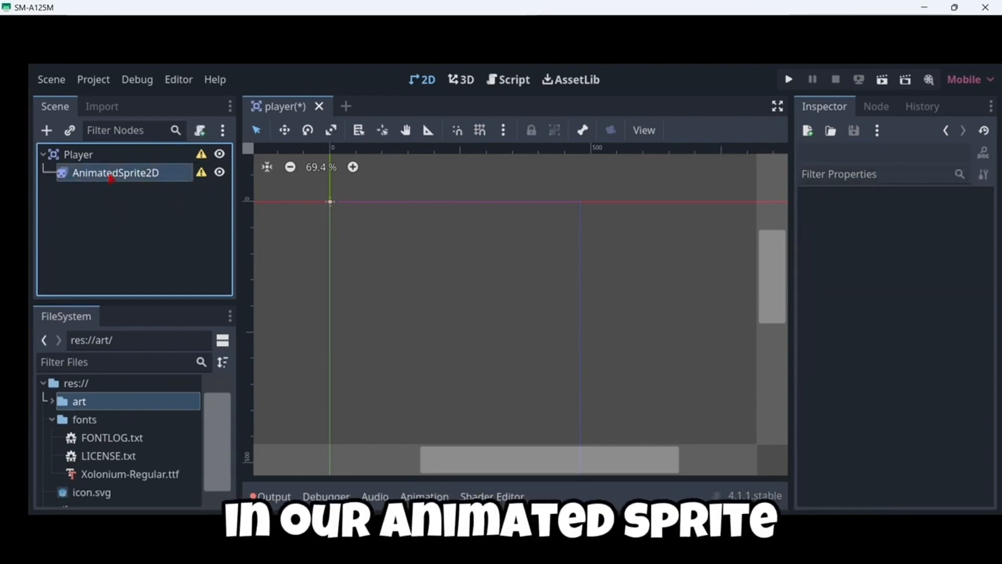
# Step: Assign a new SpriteFrames resource to the sprite and rename its default animation to walk
pyautogui.click(120, 173)
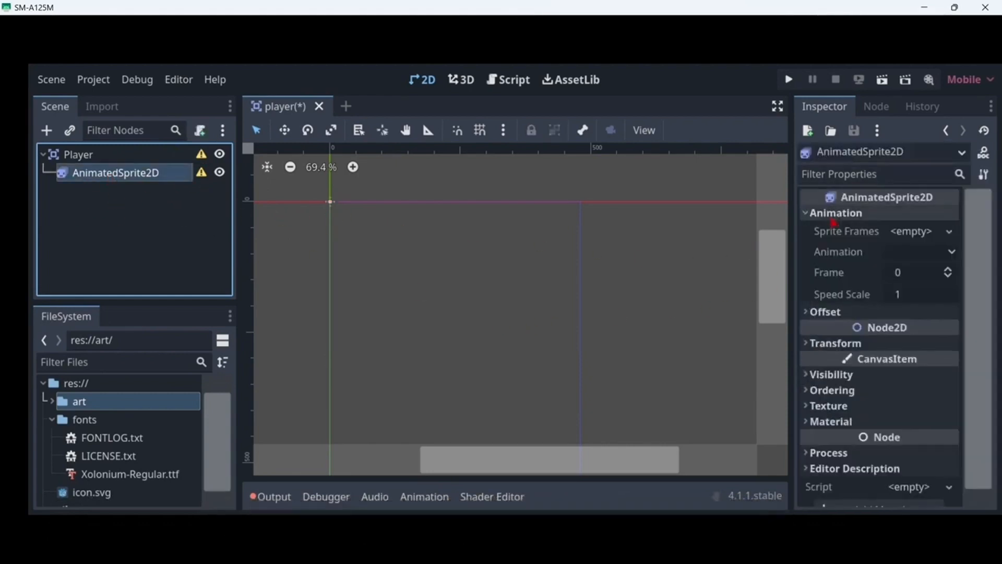
pyautogui.click(910, 230)
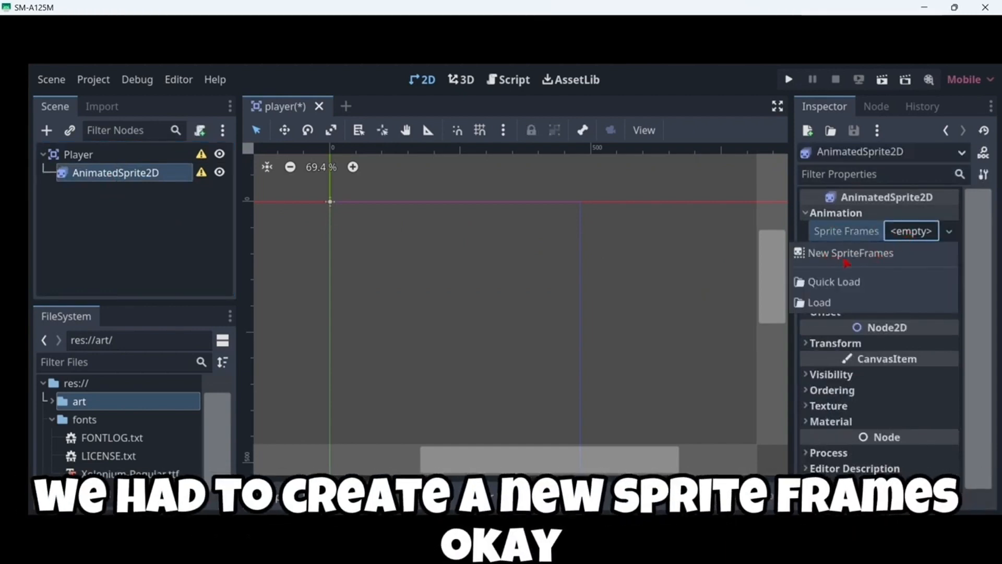
pyautogui.click(849, 253)
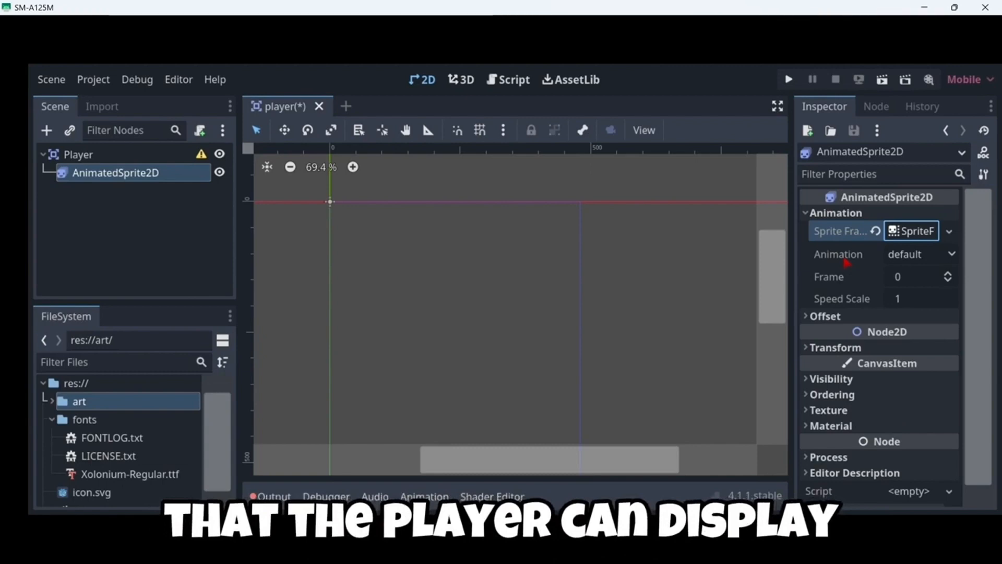
pyautogui.click(919, 230)
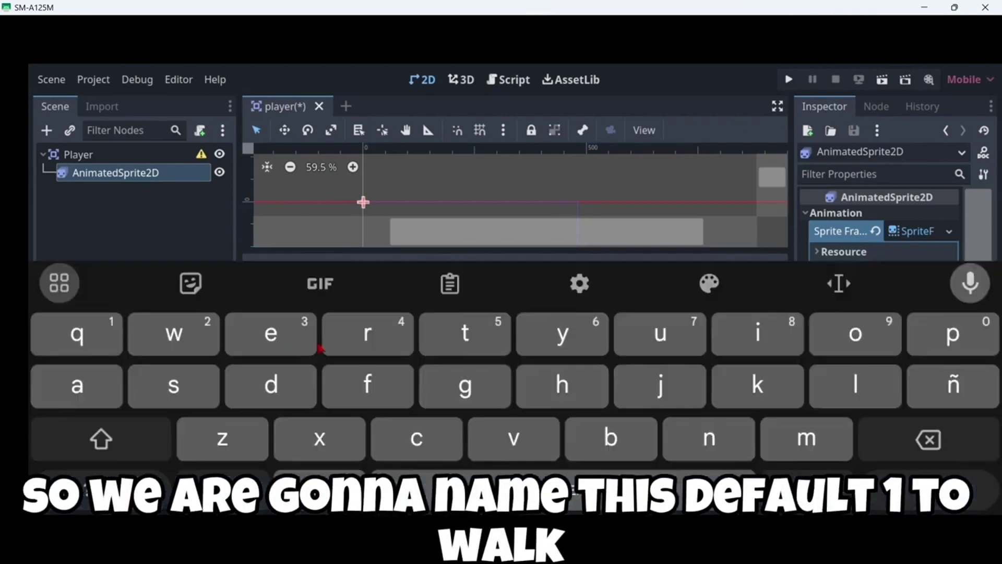
pyautogui.write('walk')
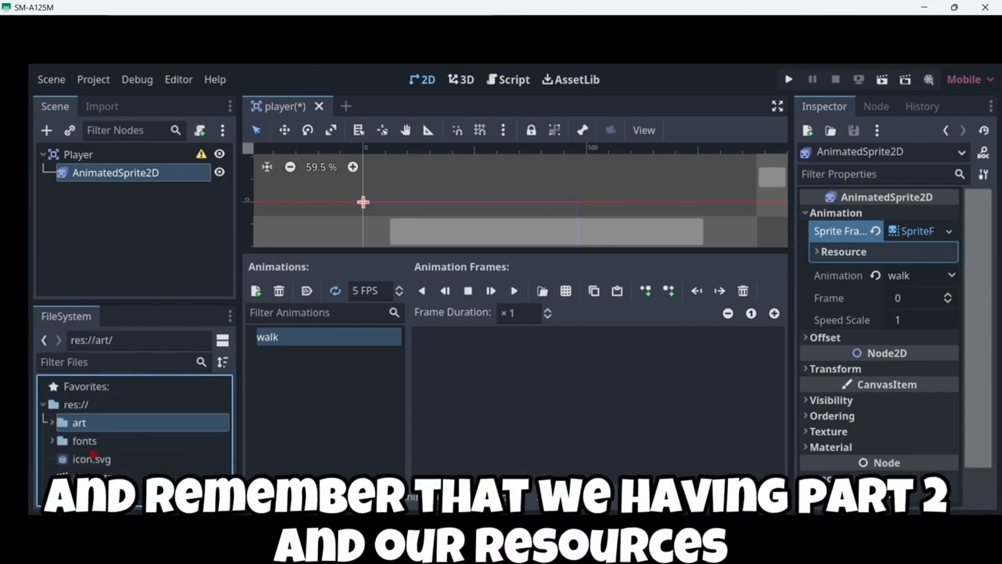
pyautogui.moveTo(166, 446)
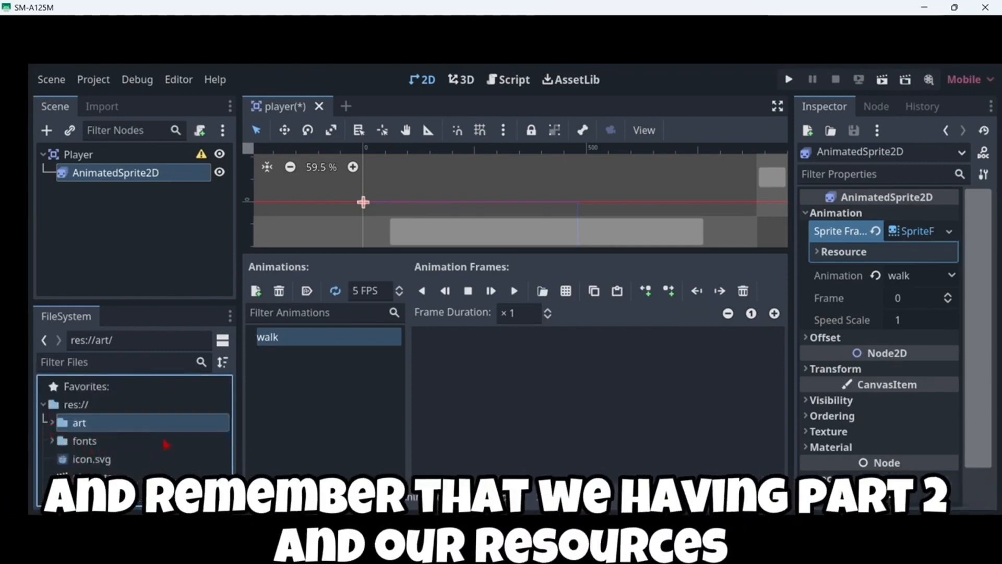
pyautogui.click(52, 422)
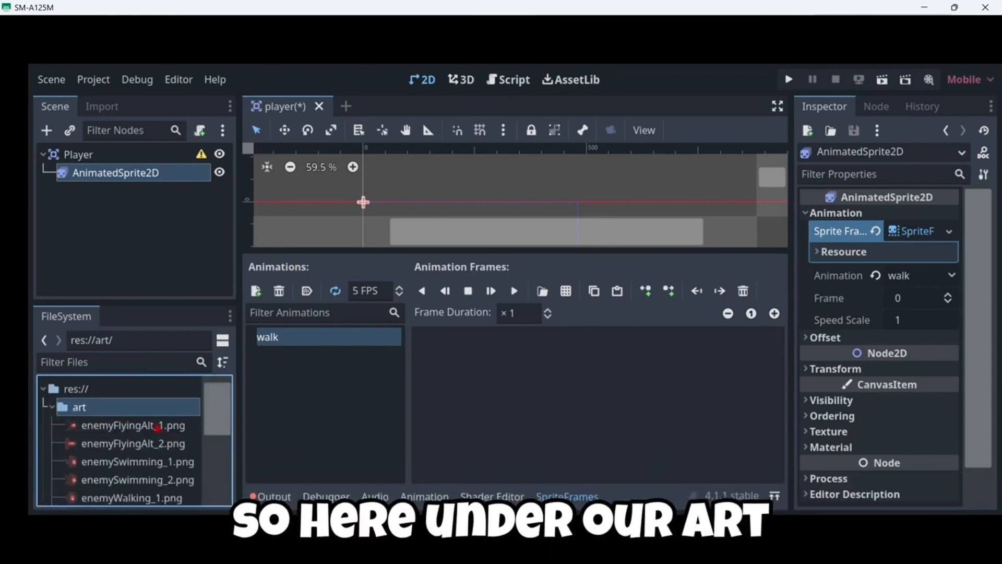
pyautogui.scroll(-3)
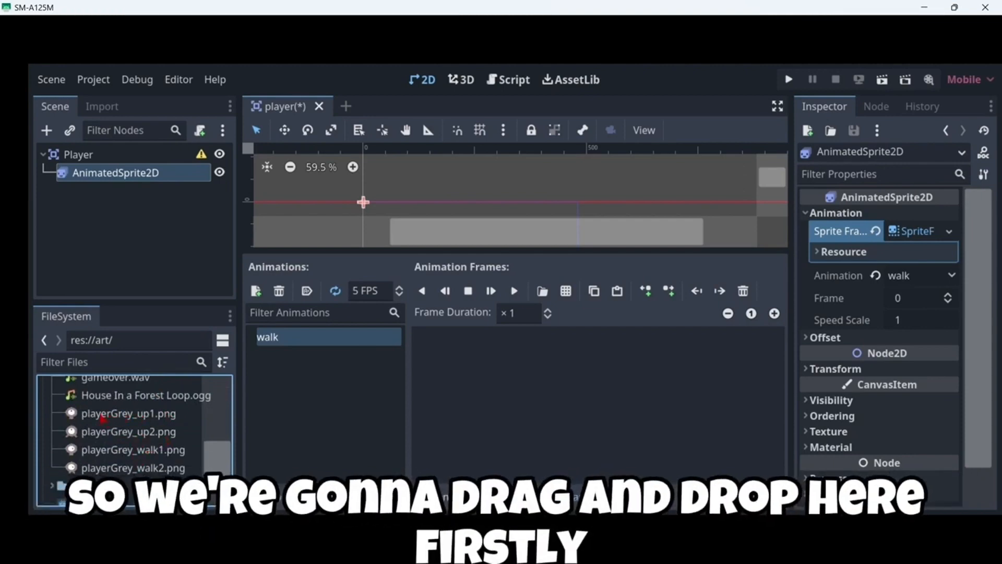
pyautogui.moveTo(128, 413); pyautogui.dragTo(469, 377)
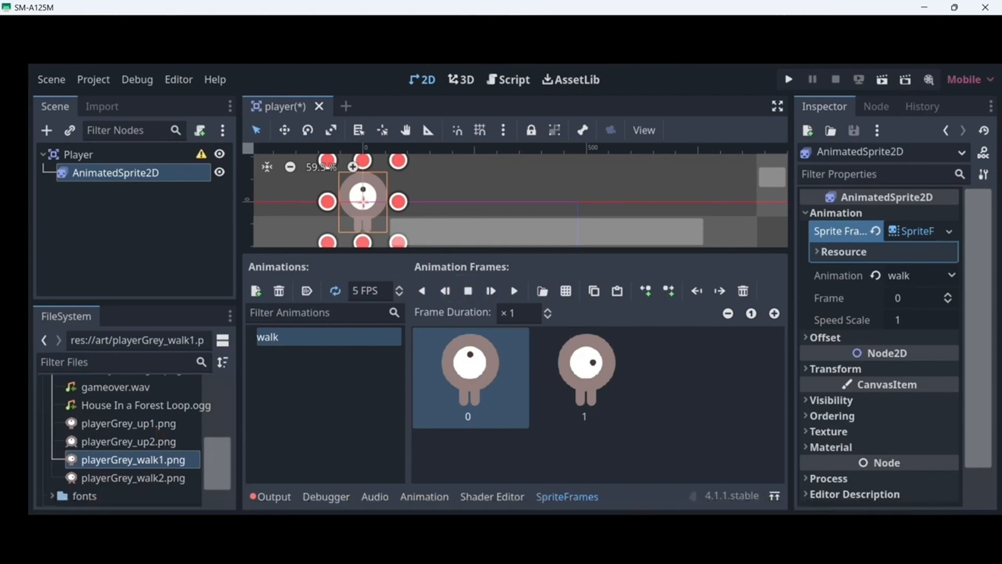
pyautogui.click(513, 291)
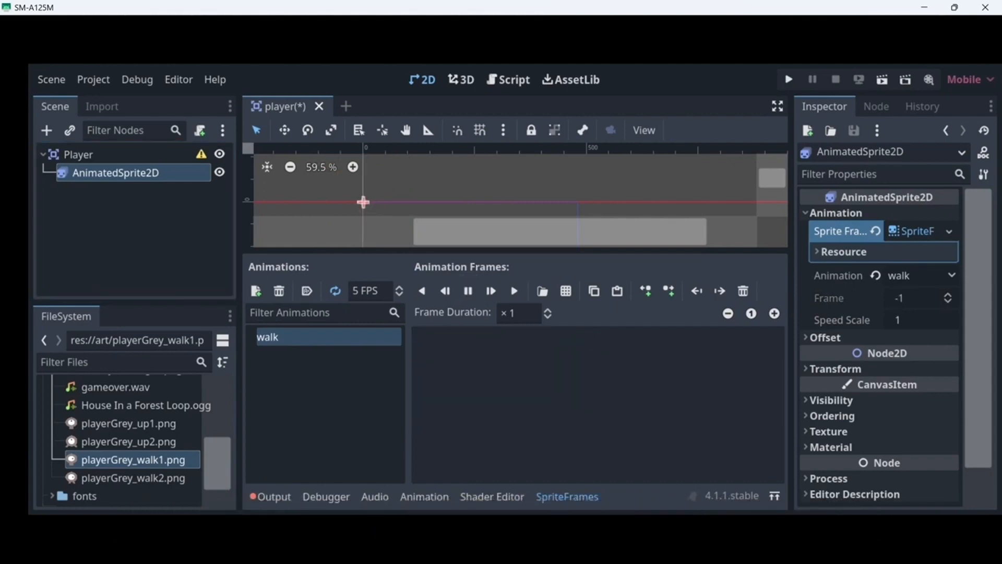
# Step: Add an up animation with playerGrey_up1/up2 frames and preview it playing
pyautogui.click(254, 290)
pyautogui.write('up')
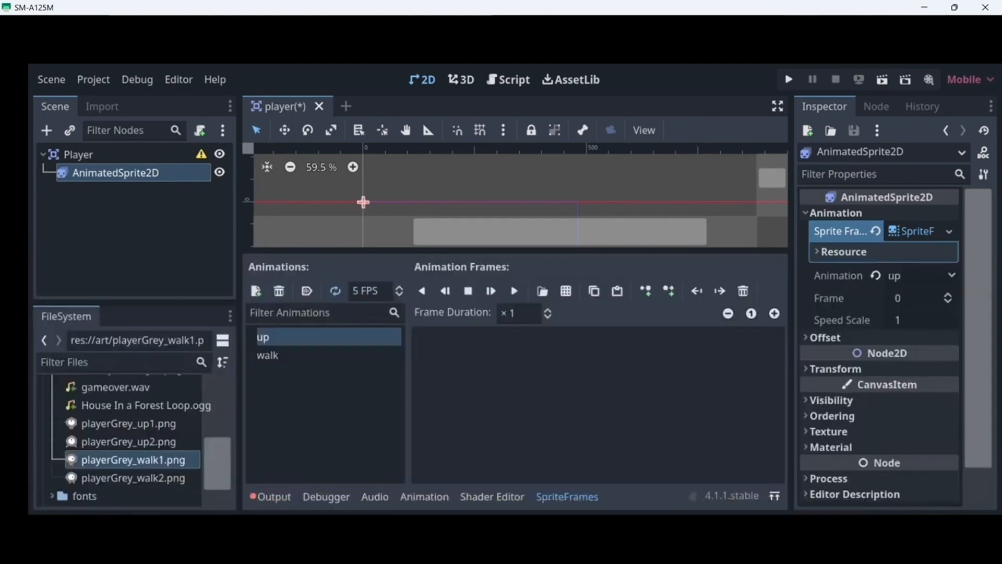
pyautogui.click(267, 354)
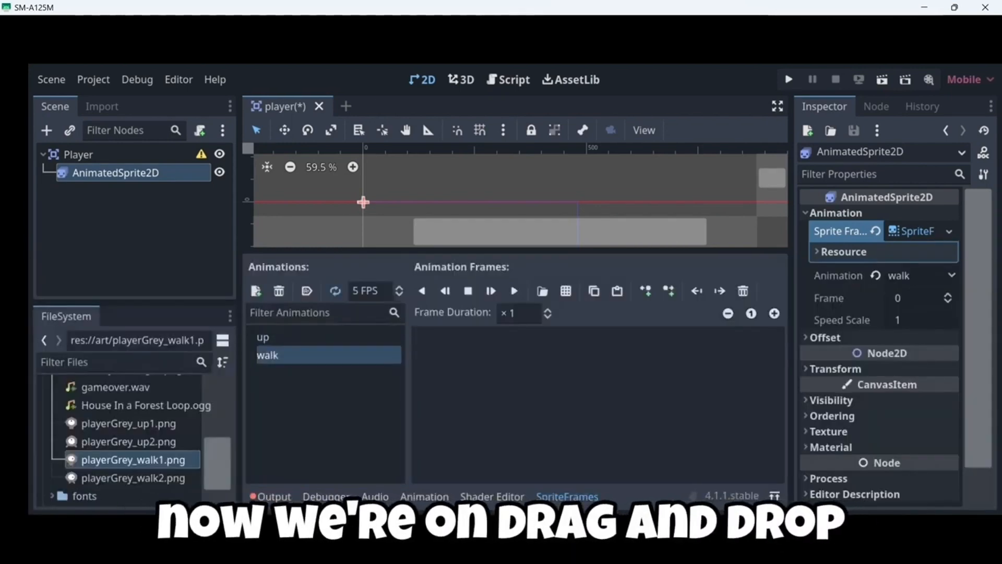
pyautogui.click(263, 336)
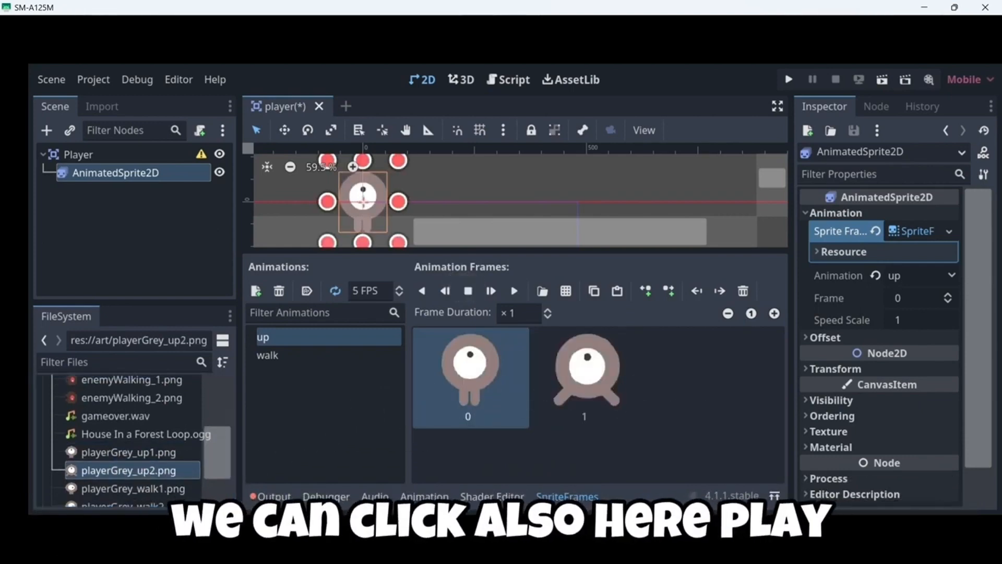
pyautogui.click(422, 290)
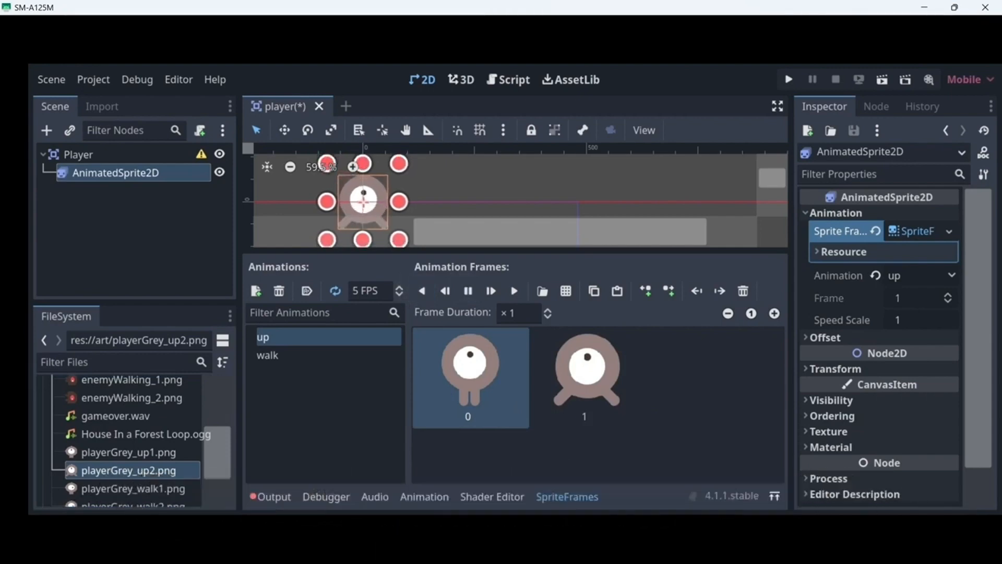
pyautogui.click(468, 291)
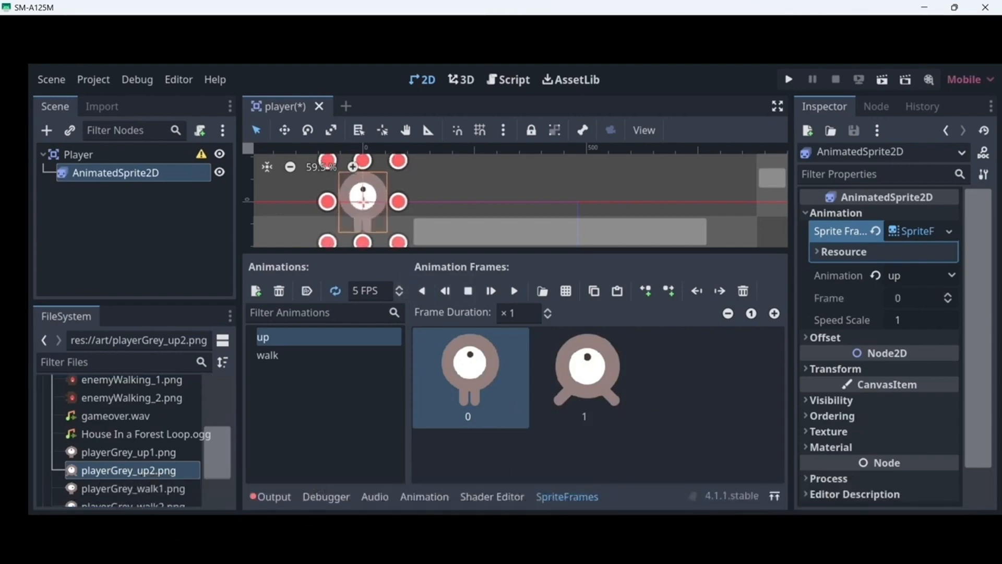
# Step: Fill the walk animation with the playerGrey_walk1/walk2 frames
pyautogui.click(268, 354)
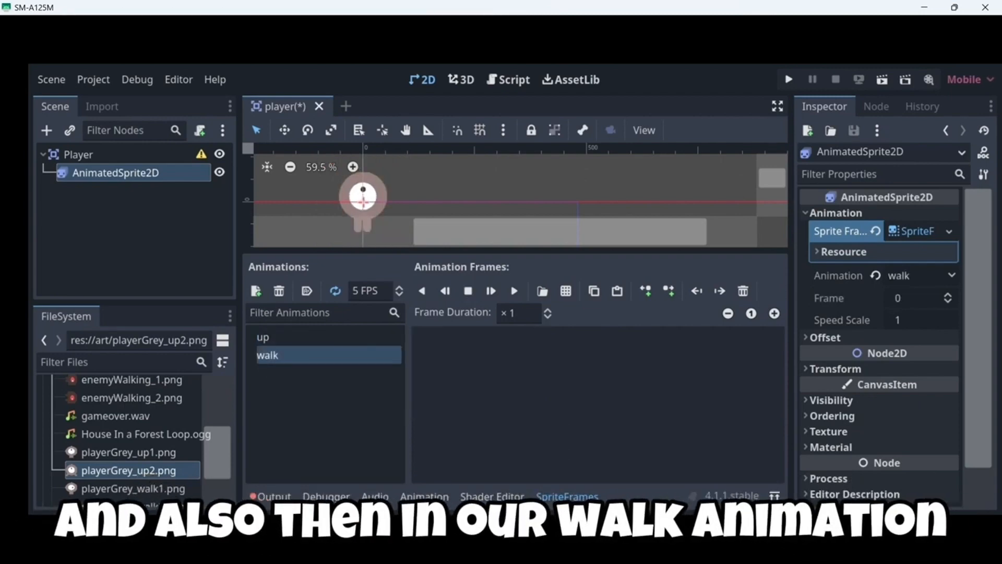
pyautogui.click(131, 424)
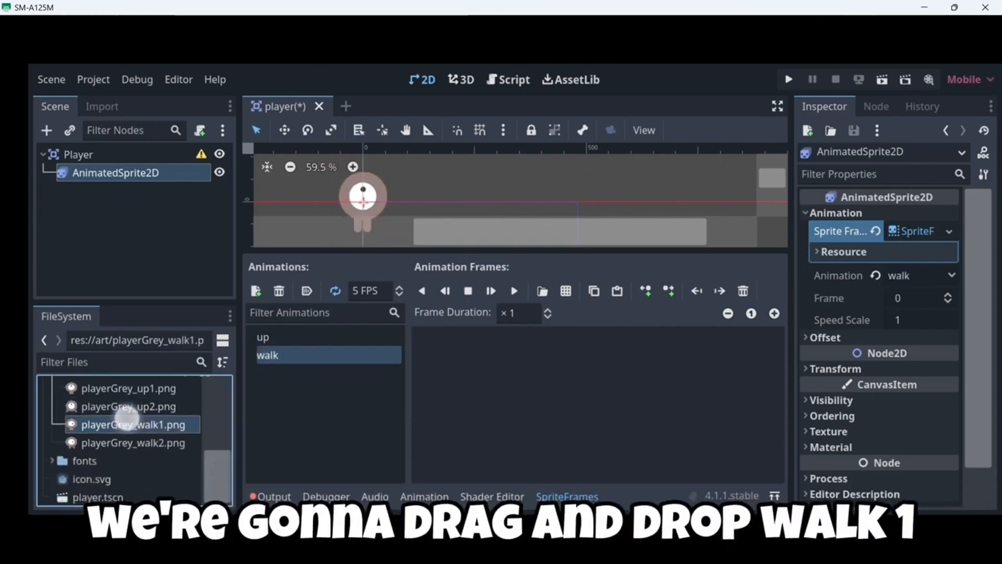
pyautogui.moveTo(133, 424); pyautogui.dragTo(470, 376)
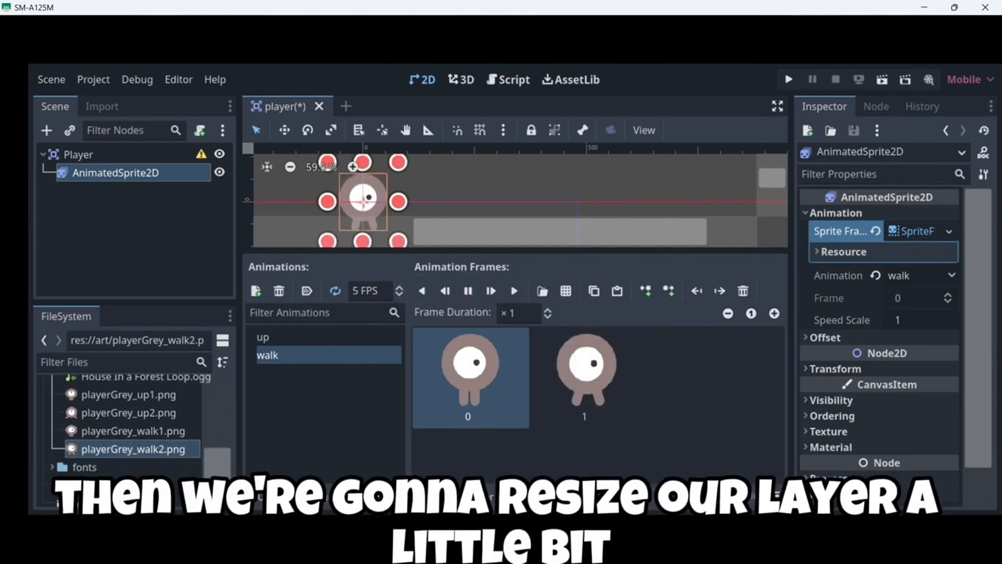
# Step: Lower the AnimatedSprite2D Scale under Transform so the player sprite appears smaller
pyautogui.click(834, 368)
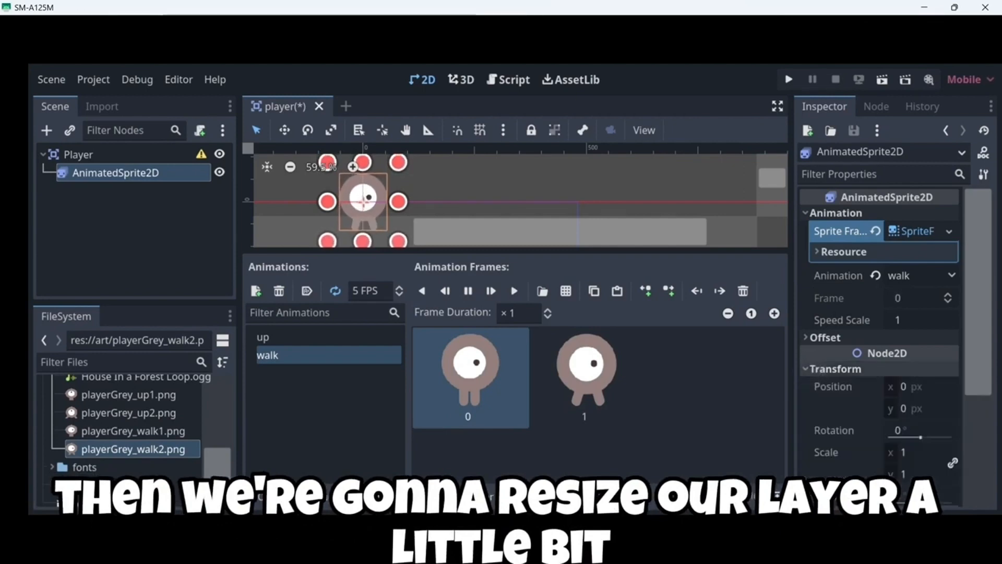
pyautogui.scroll(-3)
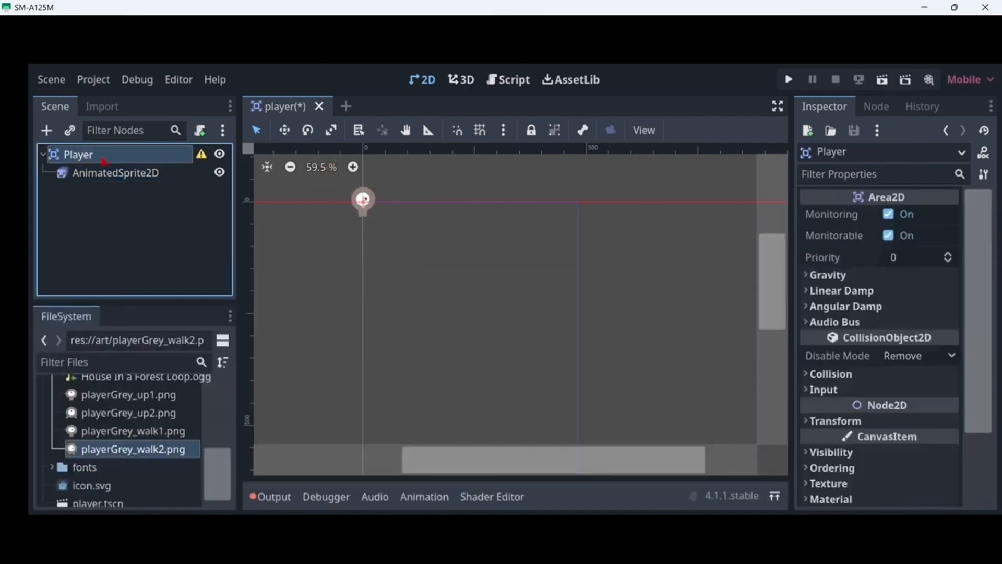
# Step: Add a CollisionShape2D child node under the Player root by searching 'coll'
pyautogui.click(46, 129)
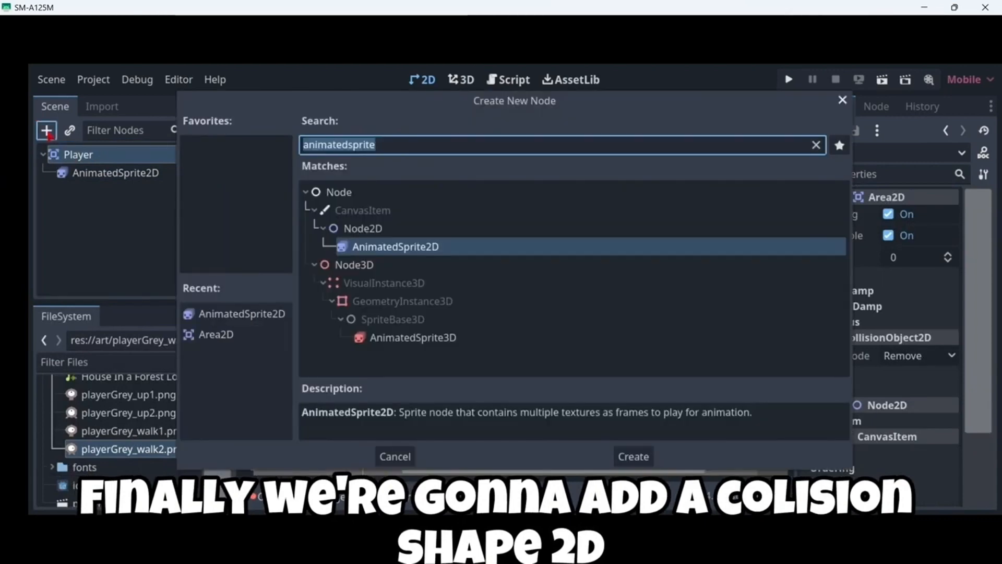
pyautogui.write('coll')
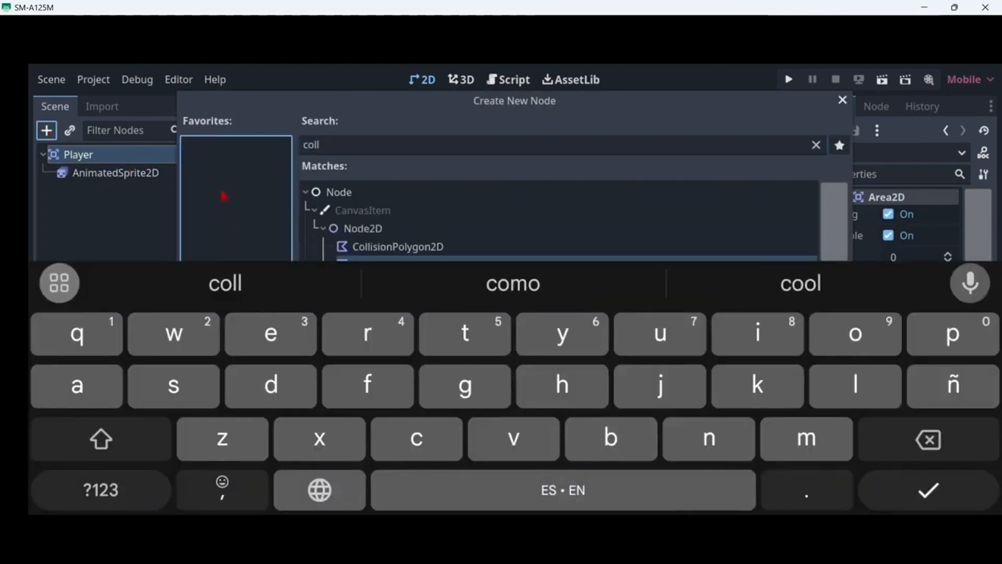
pyautogui.click(393, 265)
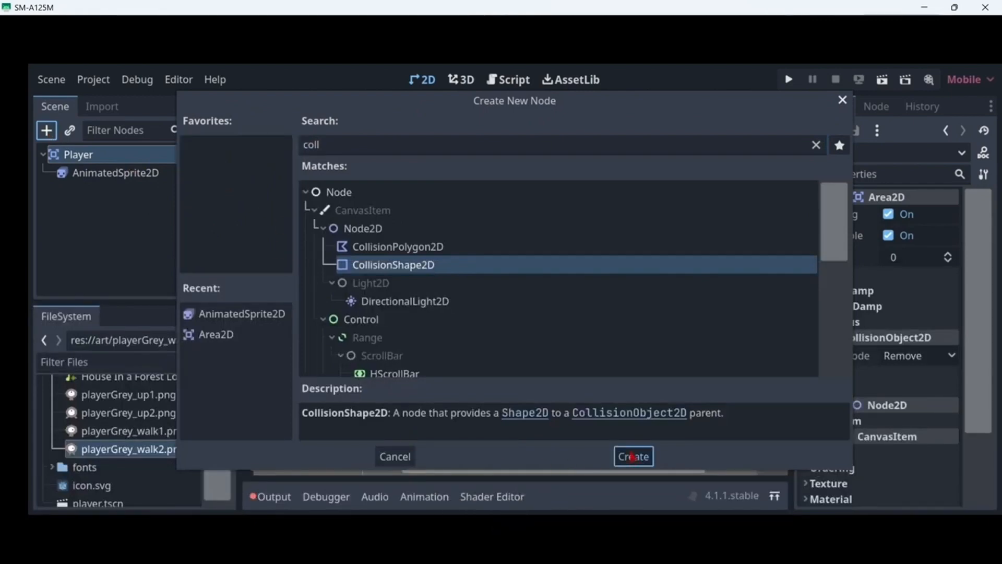
pyautogui.click(634, 456)
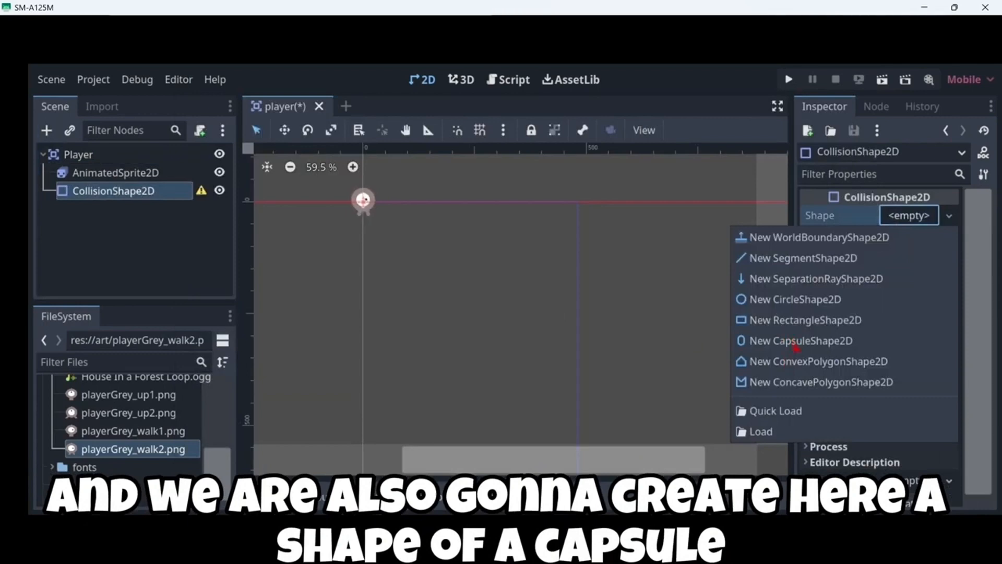
# Step: Assign a new CapsuleShape2D and drag its handles to fit the player's body
pyautogui.click(799, 340)
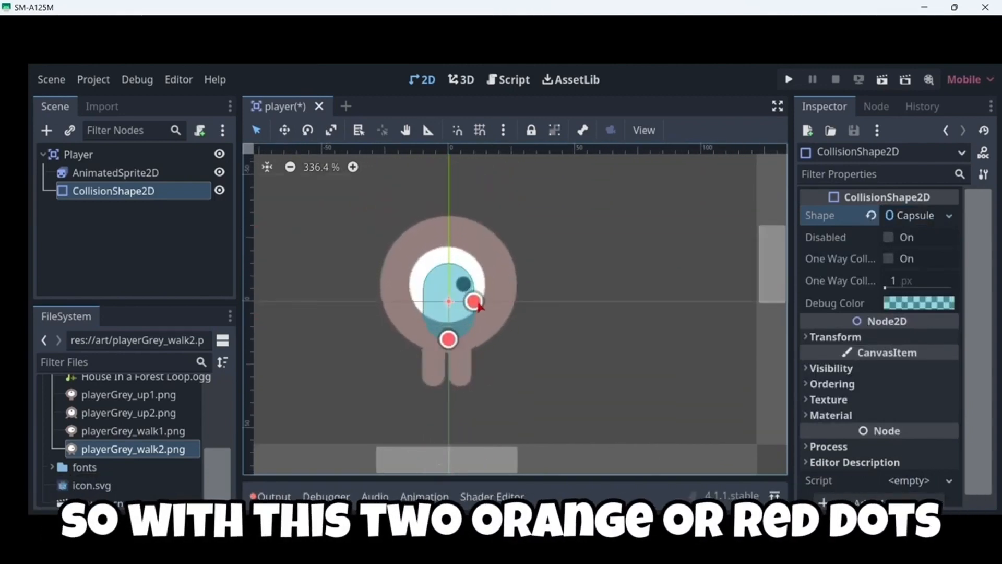
pyautogui.moveTo(477, 301); pyautogui.dragTo(528, 300)
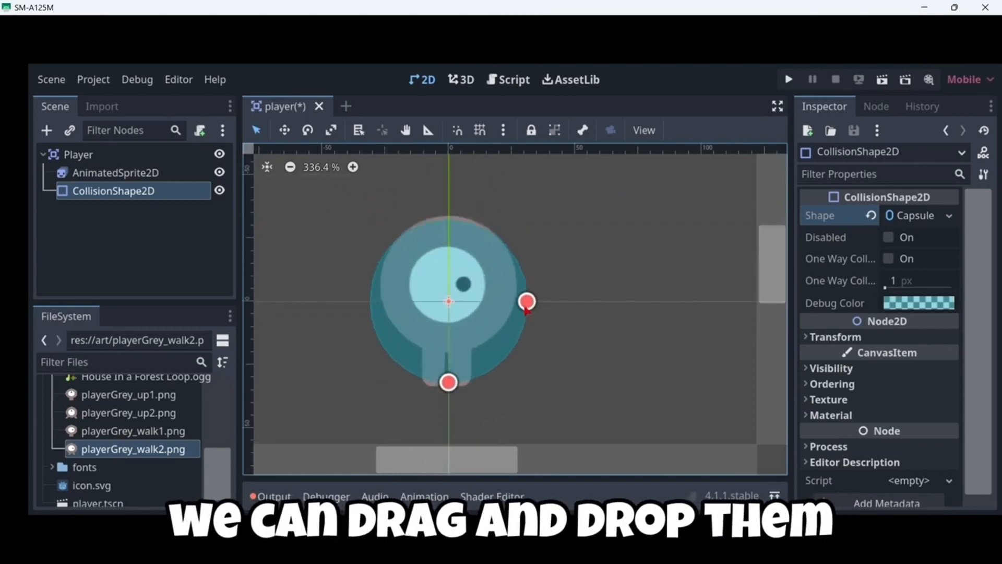
pyautogui.moveTo(528, 301); pyautogui.dragTo(514, 301)
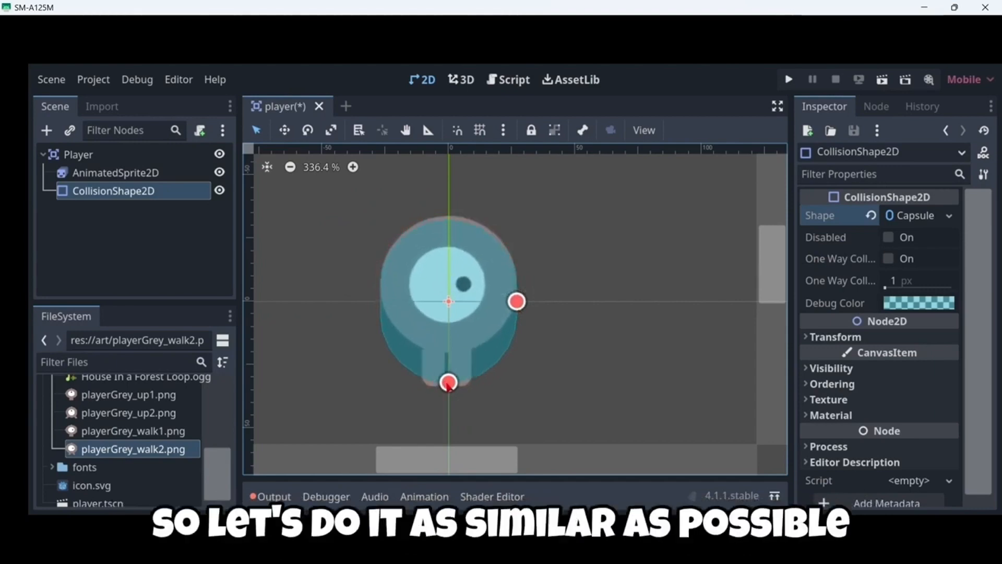
# Step: Dismiss the accidentally opened node dialog and reach the Scene menu for saving
pyautogui.click(46, 131)
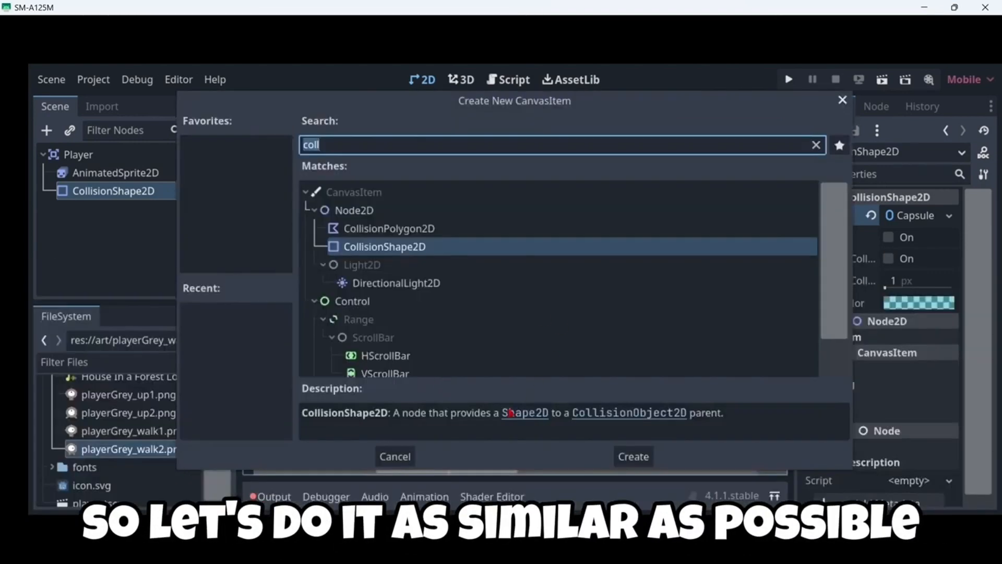
pyautogui.click(633, 456)
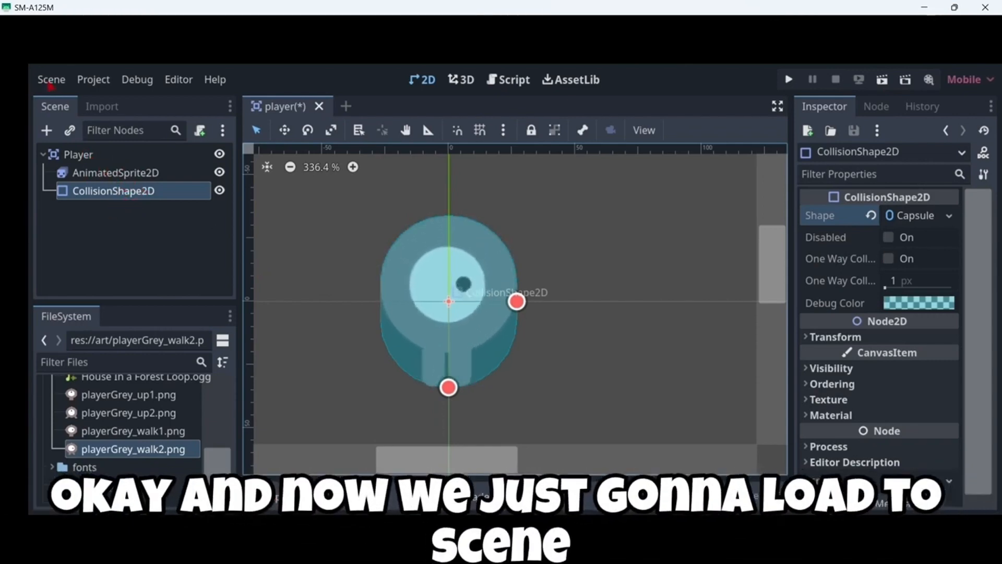
pyautogui.click(51, 79)
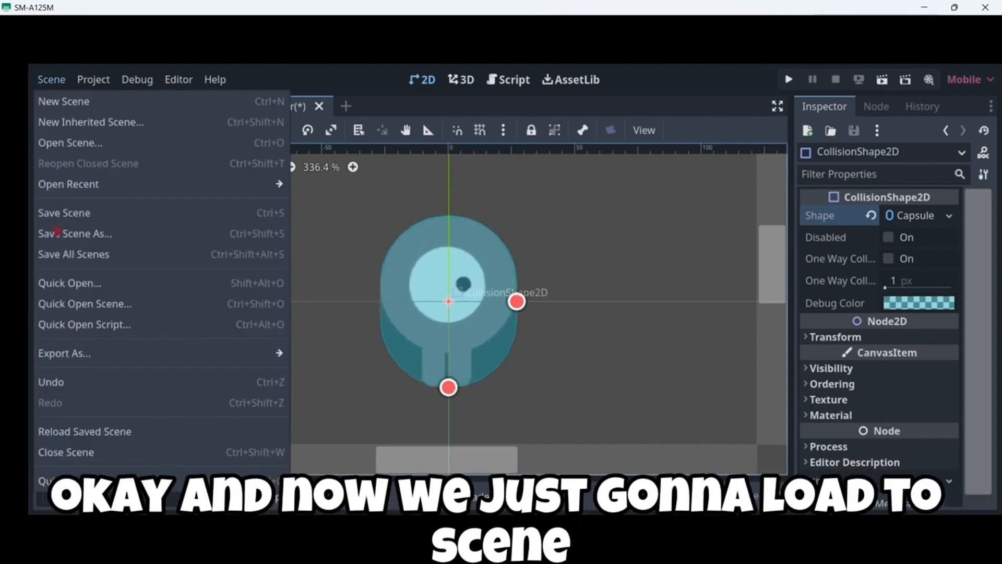